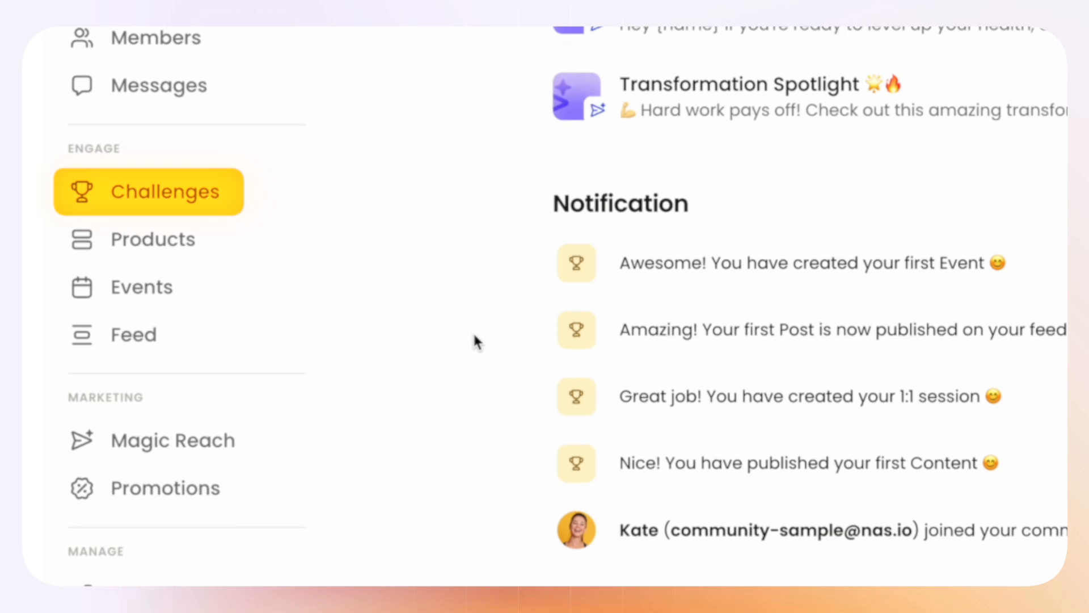
- Start a new zero link under Money with a fixed amount of USD 150
click(141, 285)
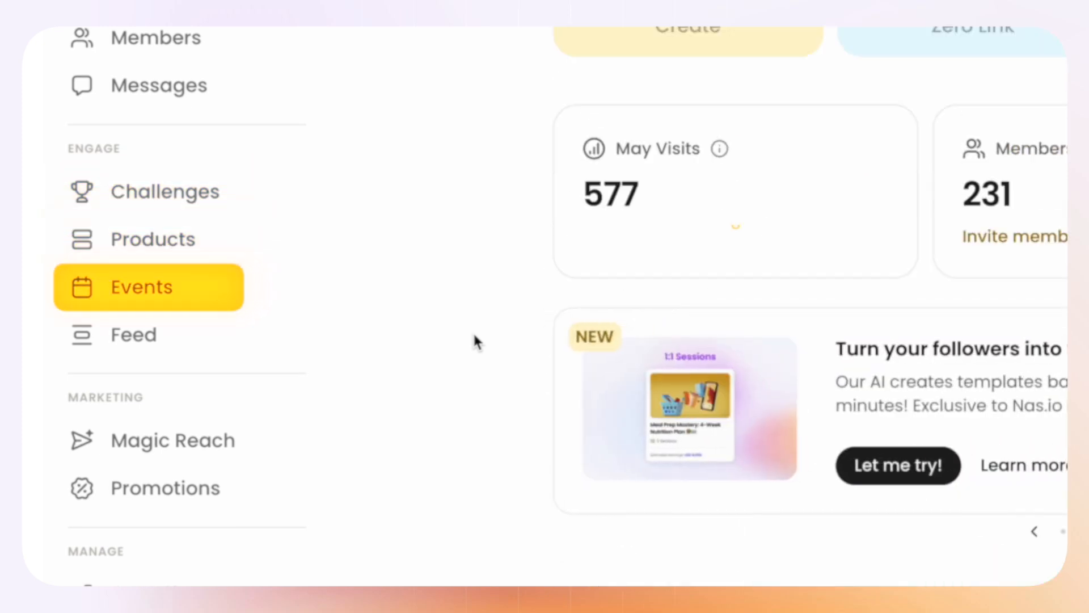
click(165, 488)
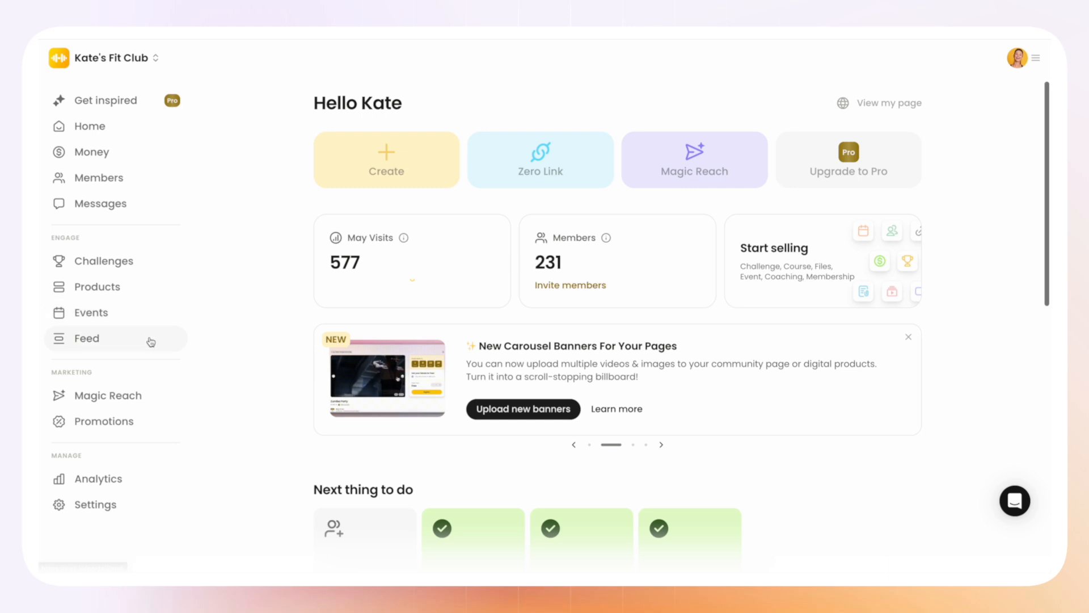
click(849, 159)
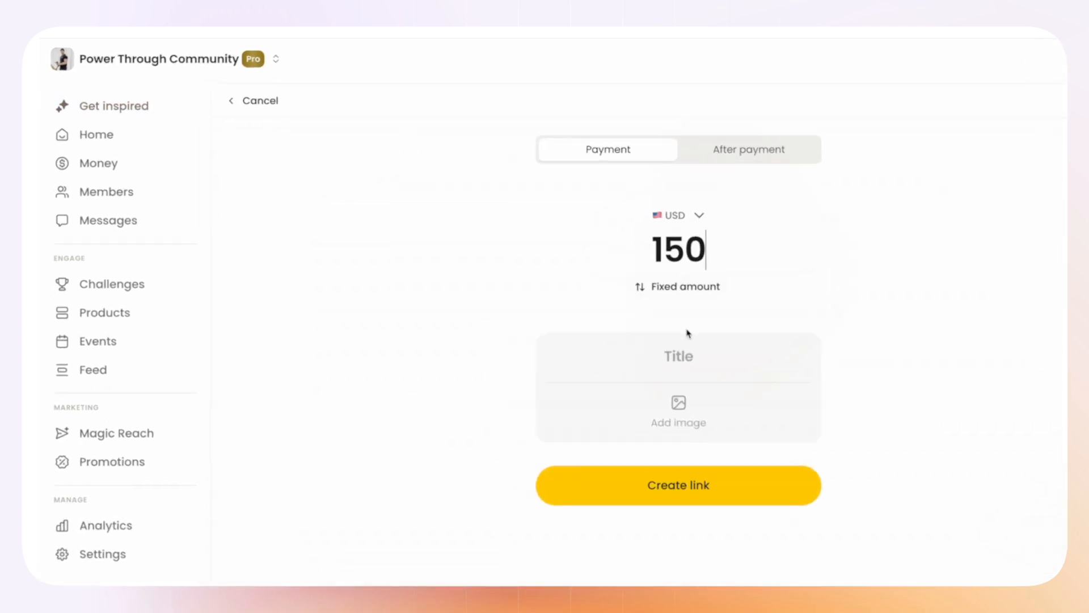
- Browse Get inspired to Events and preview the In-Person Bootcamp & Motivation Meet-Up template
click(113, 106)
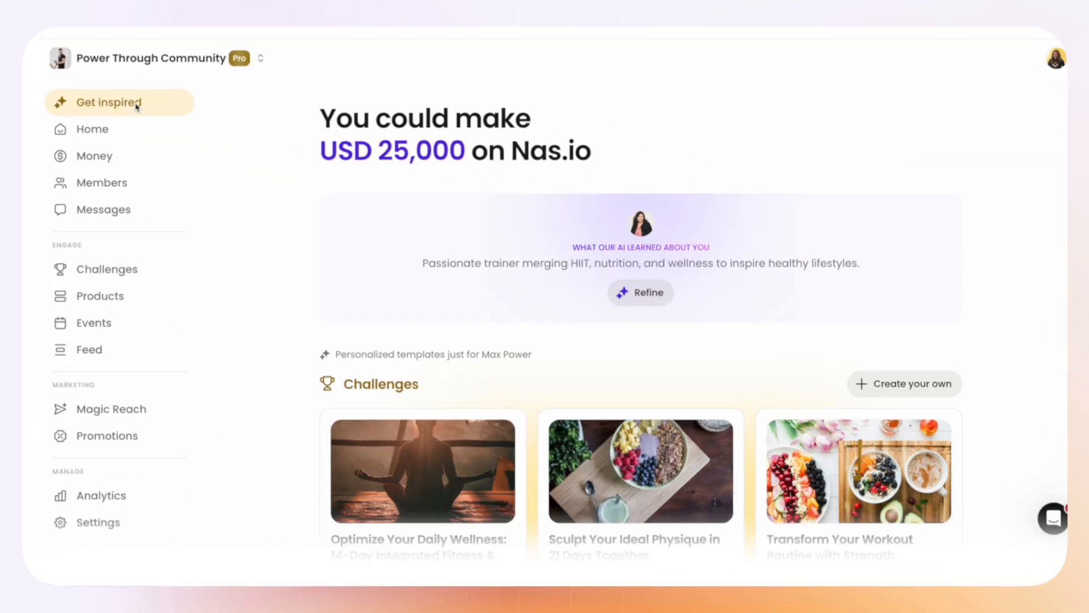
scroll(down, 3)
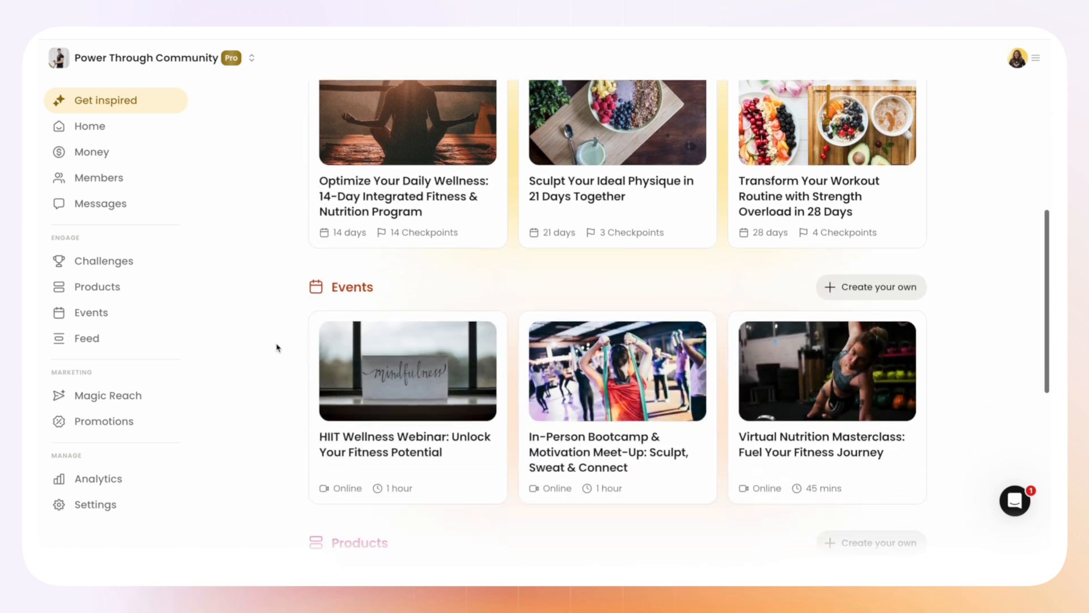
scroll(down, 3)
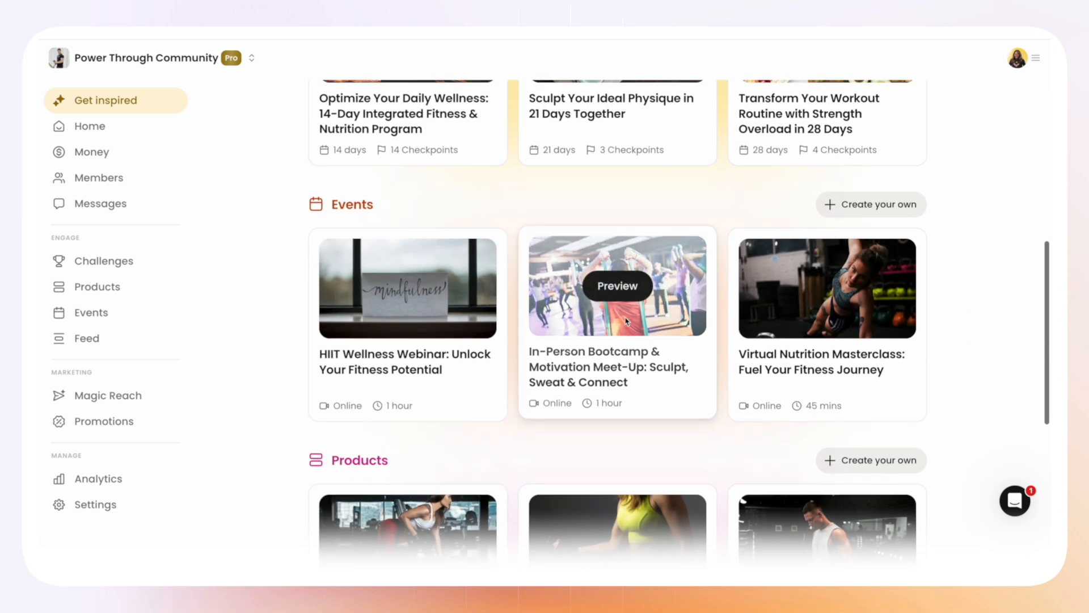
click(617, 286)
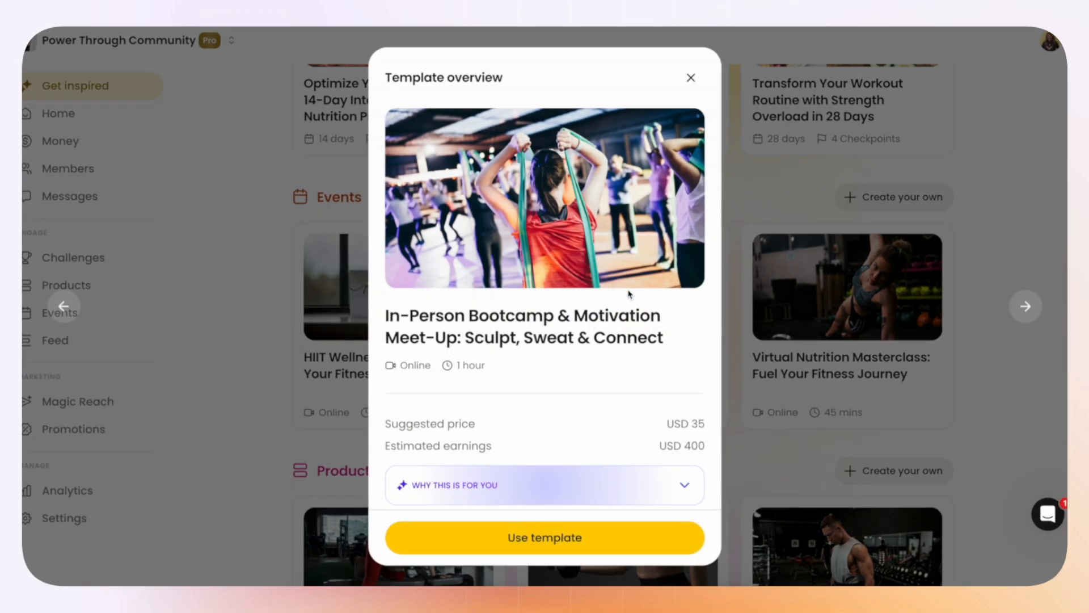
scroll(down, 3)
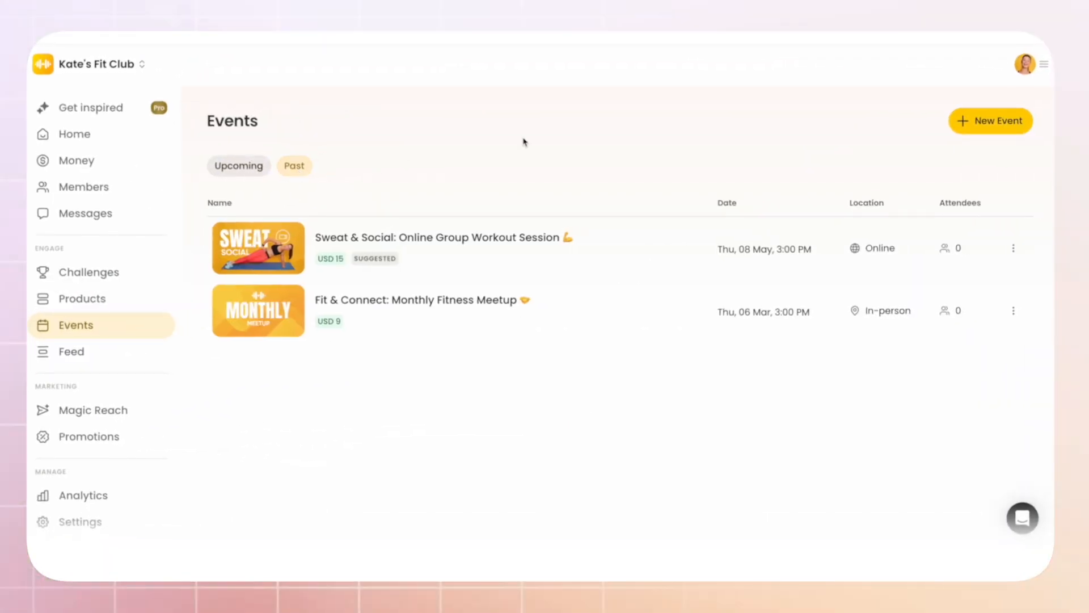
- Start a new in-person event located at the pasted Google Maps link
click(990, 120)
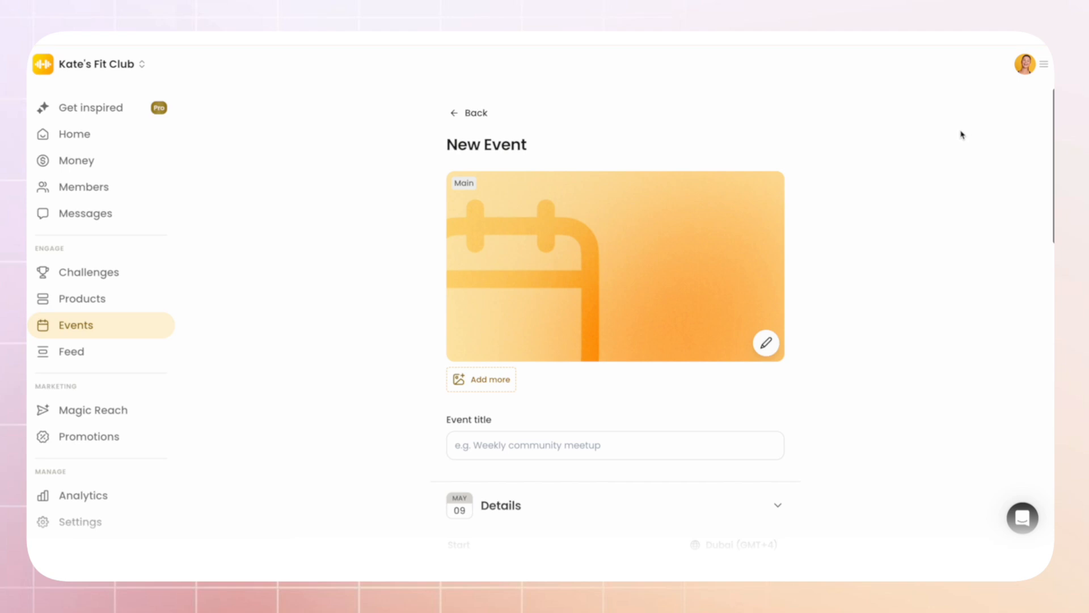
click(481, 379)
text(zoom.us/)
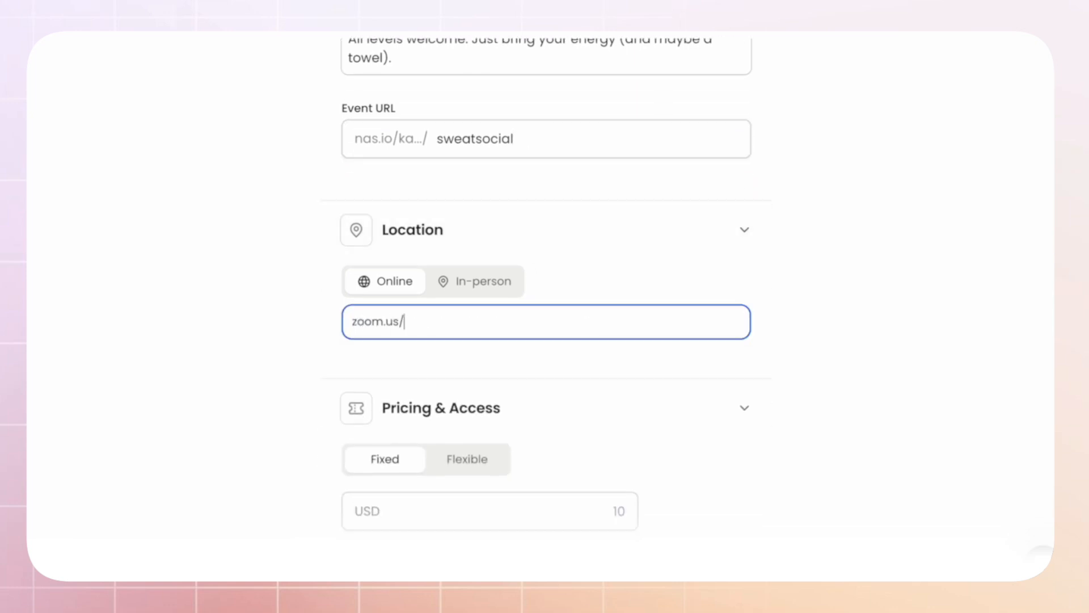
click(482, 282)
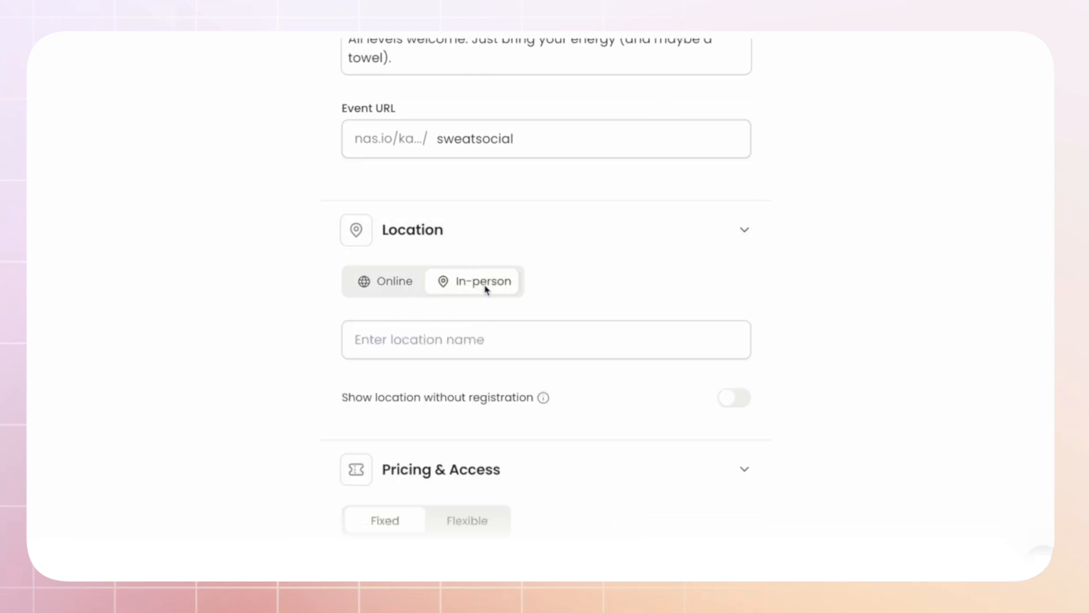
text(https://maps.app.goo.gl/jLXEkHKjivv3fK819)
text(29)
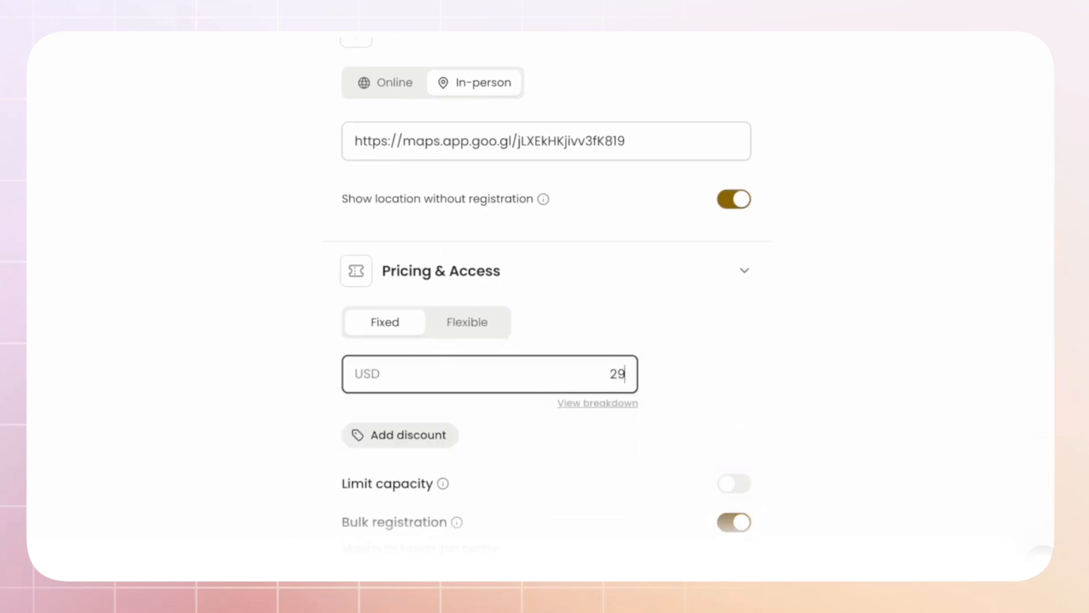
- Set flexible pricing up to USD 29 and limit capacity to 30 attendees
click(468, 322)
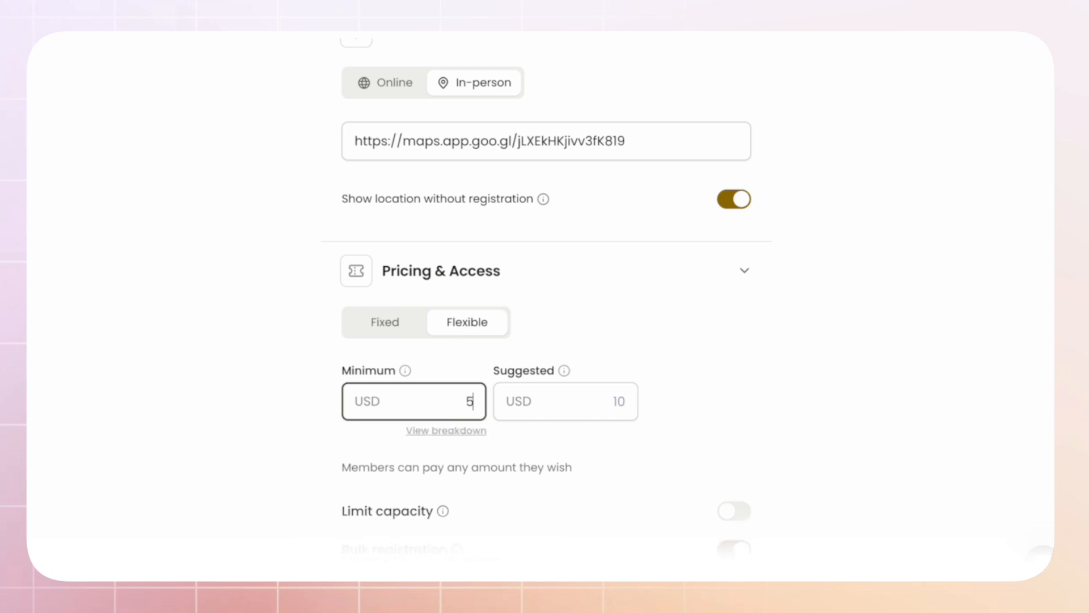
text(29)
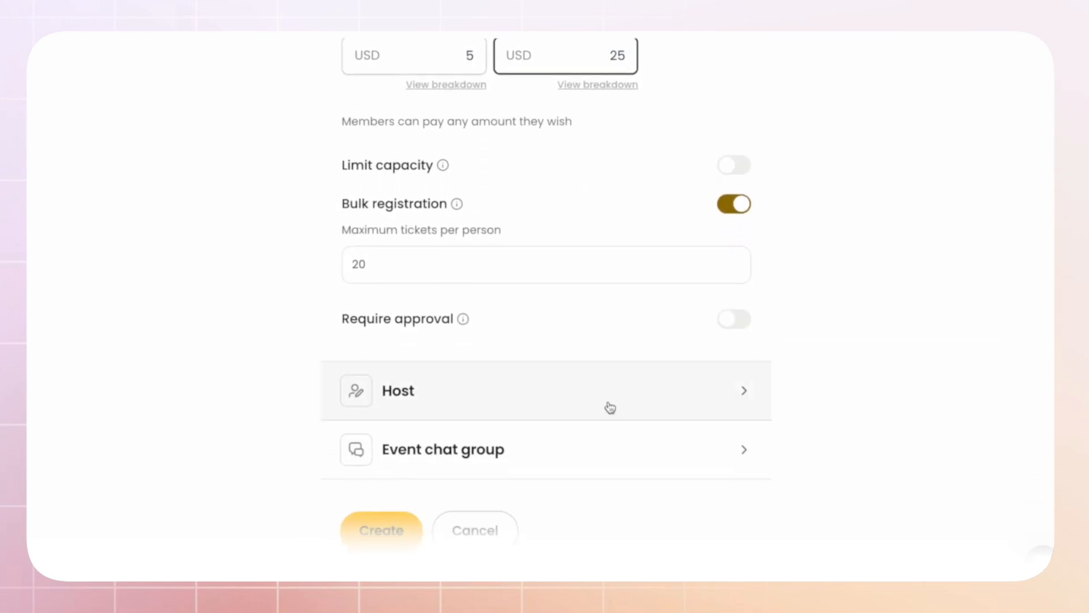
click(733, 165)
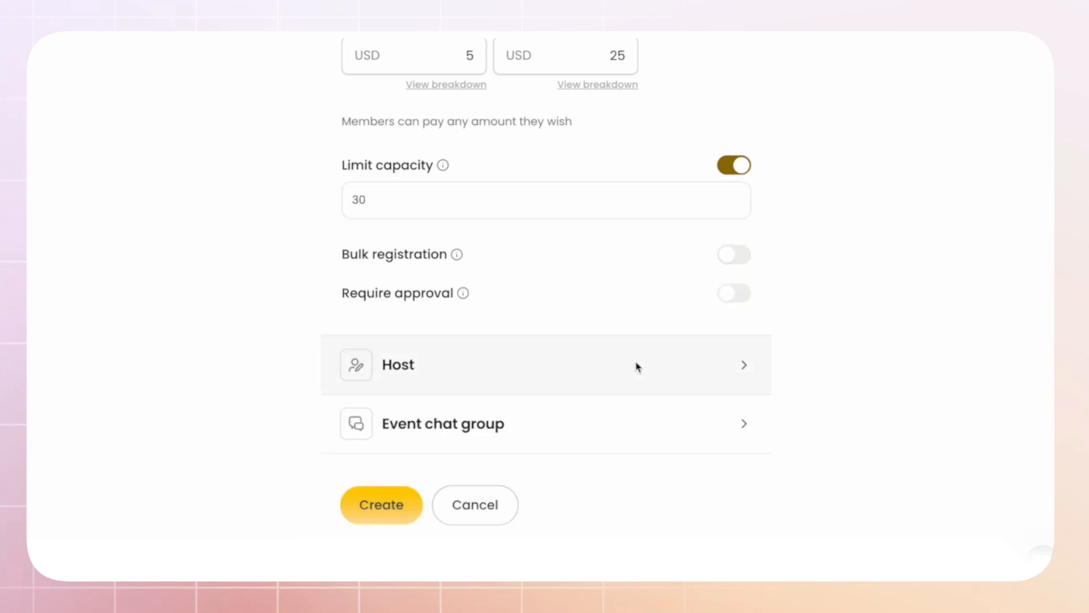
- Add wa.me/katefitclub as the event's WhatsApp group chat link
click(443, 423)
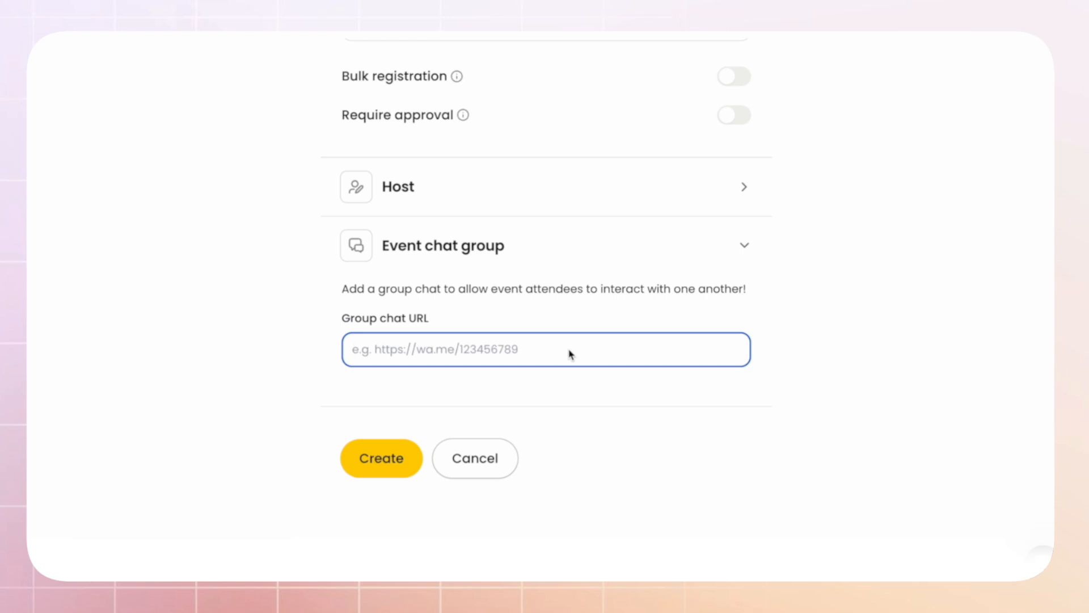
text(wa.me)
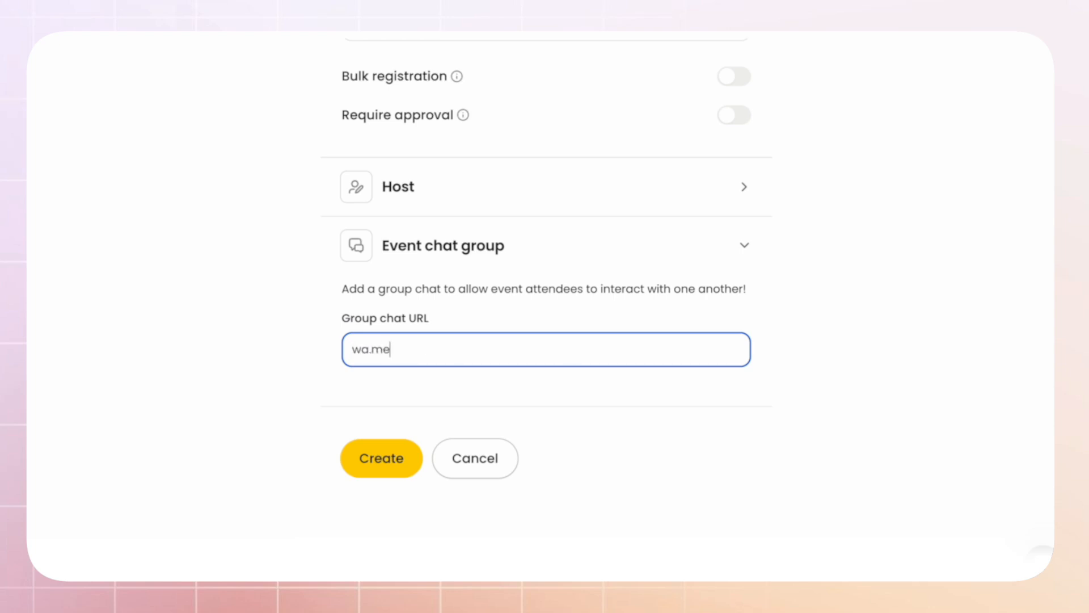
text(/katefitclub)
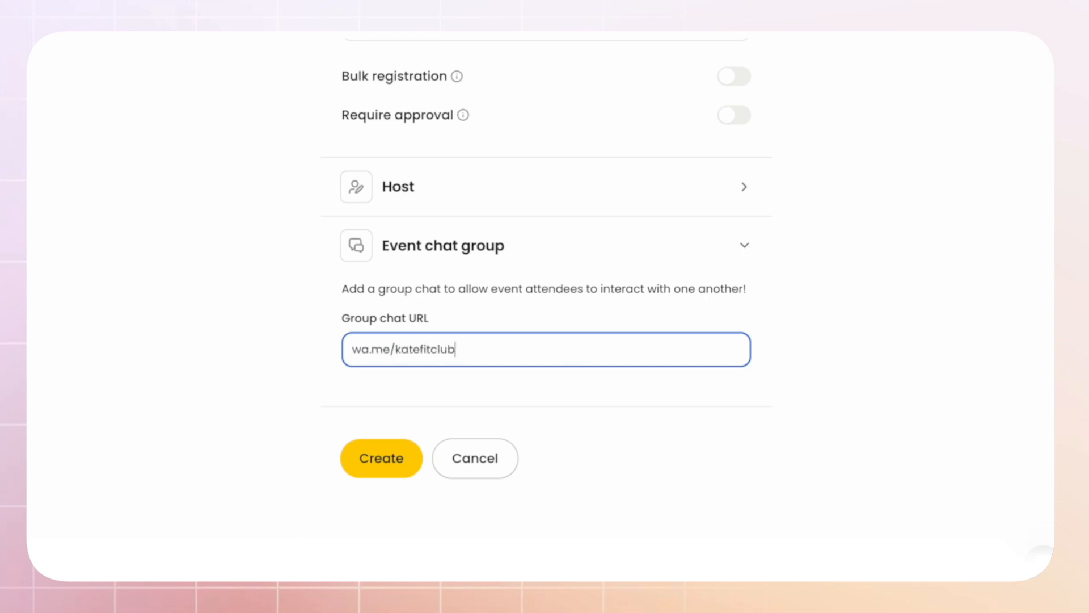
- Browse the past events listed on the Dudas Media community page
click(381, 457)
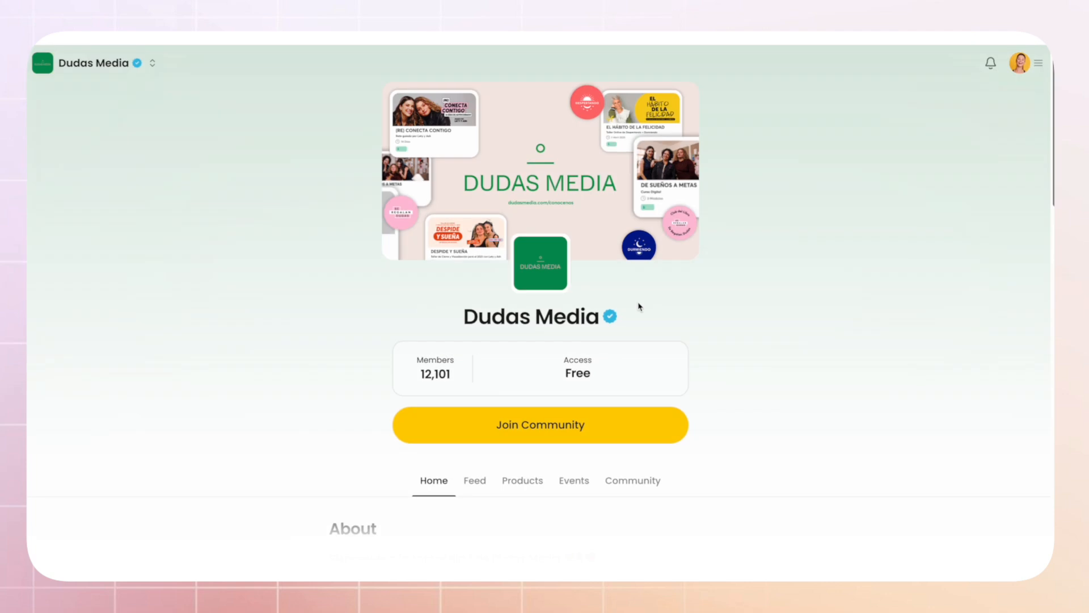
scroll(down, 3)
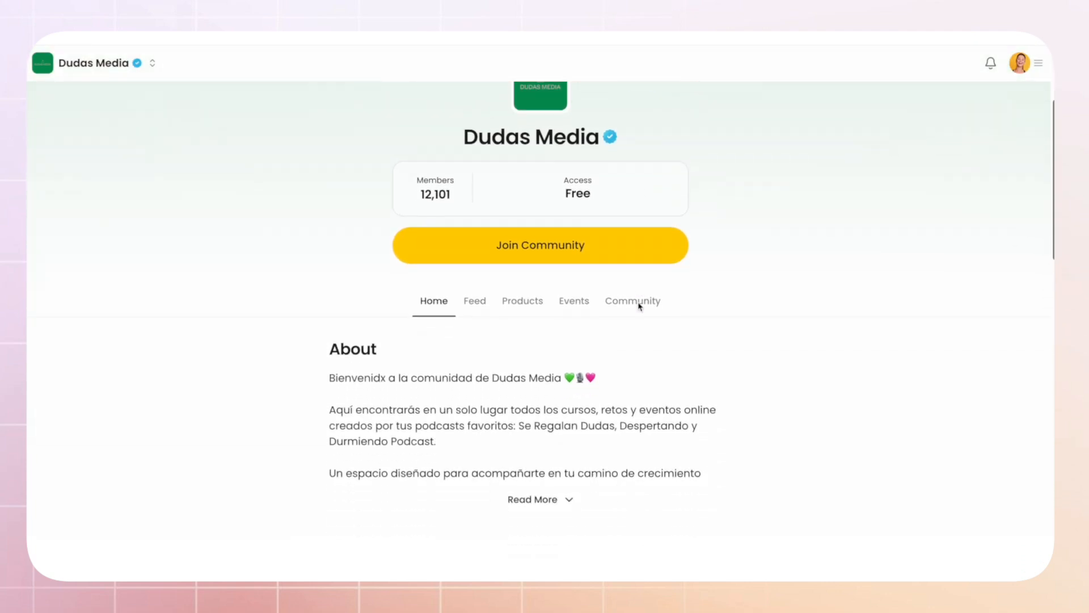
click(574, 301)
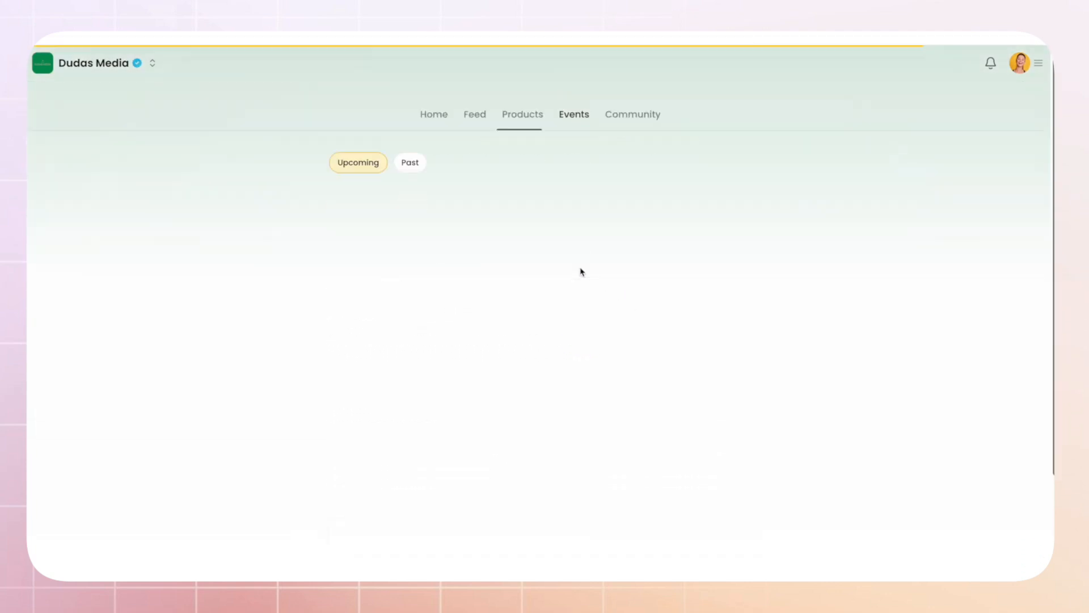
click(410, 162)
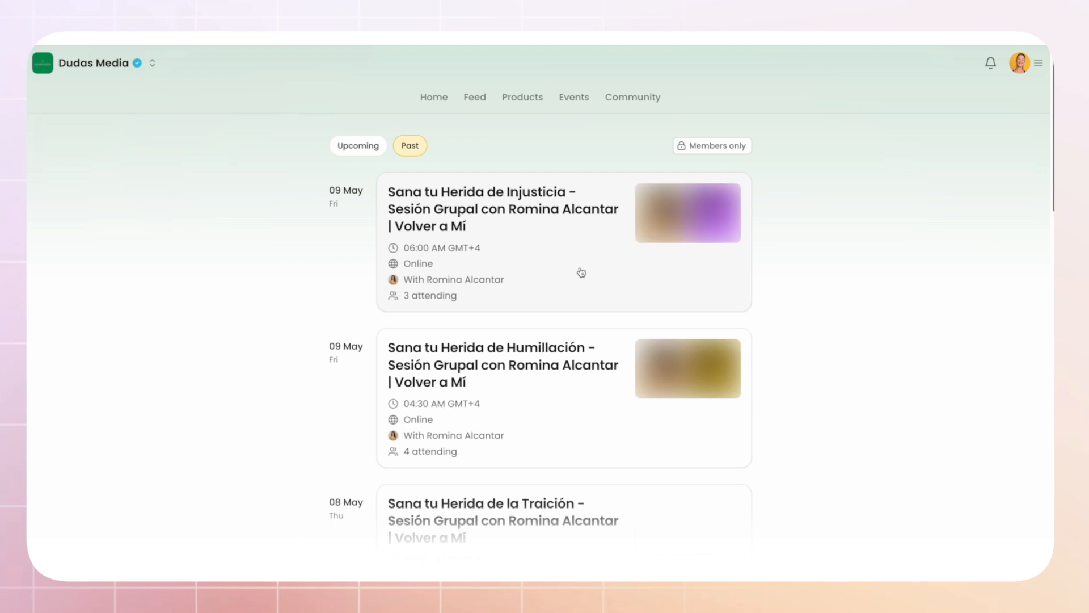
scroll(down, 3)
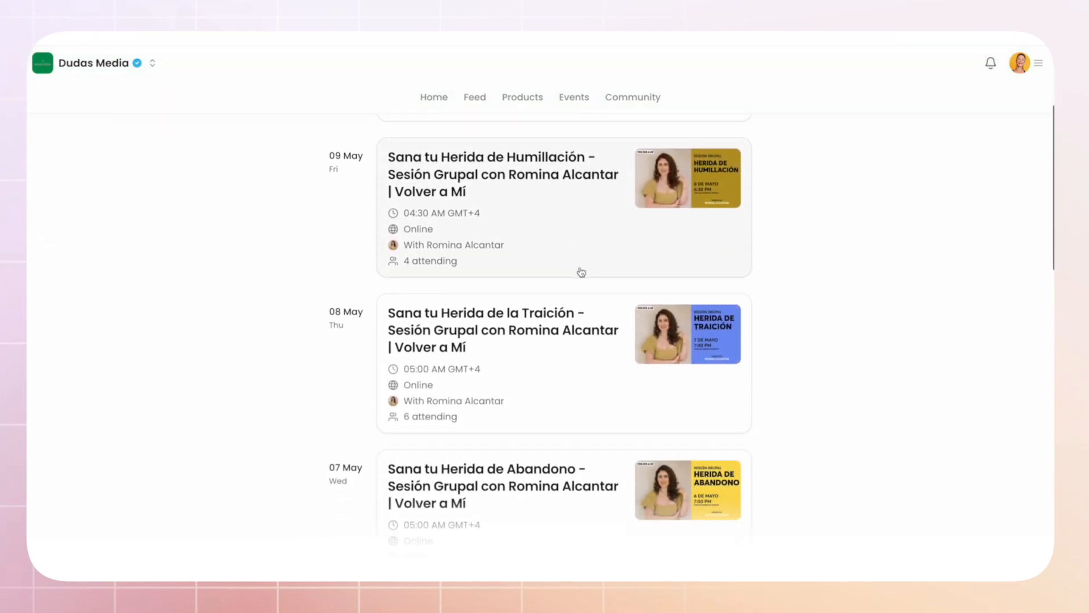
scroll(down, 3)
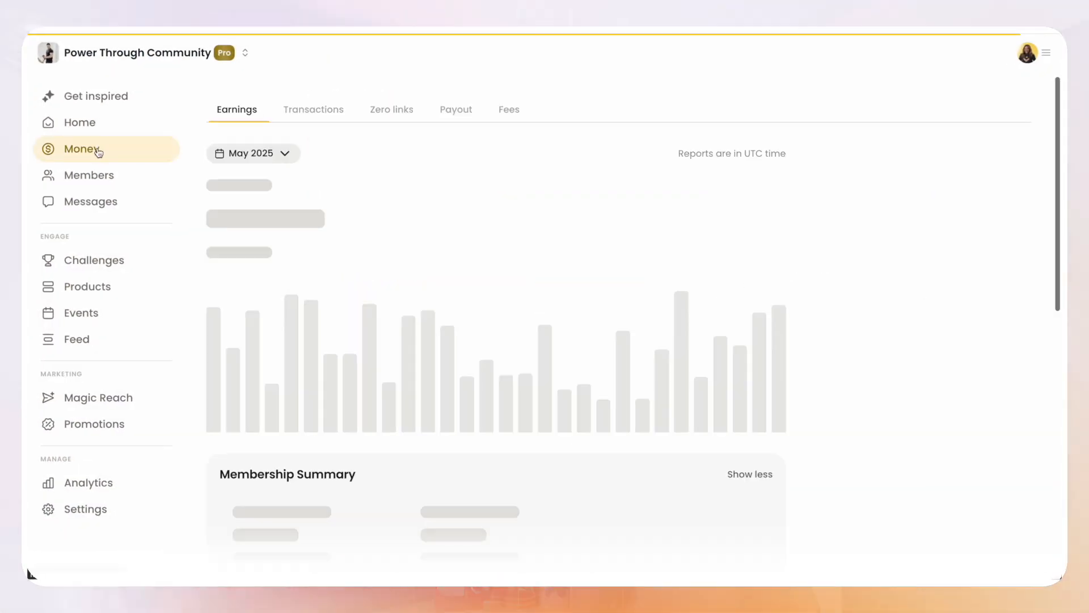
- Start a new payment link with thank-you message 'Thank you for joining the Sweat & Social event.'
click(391, 110)
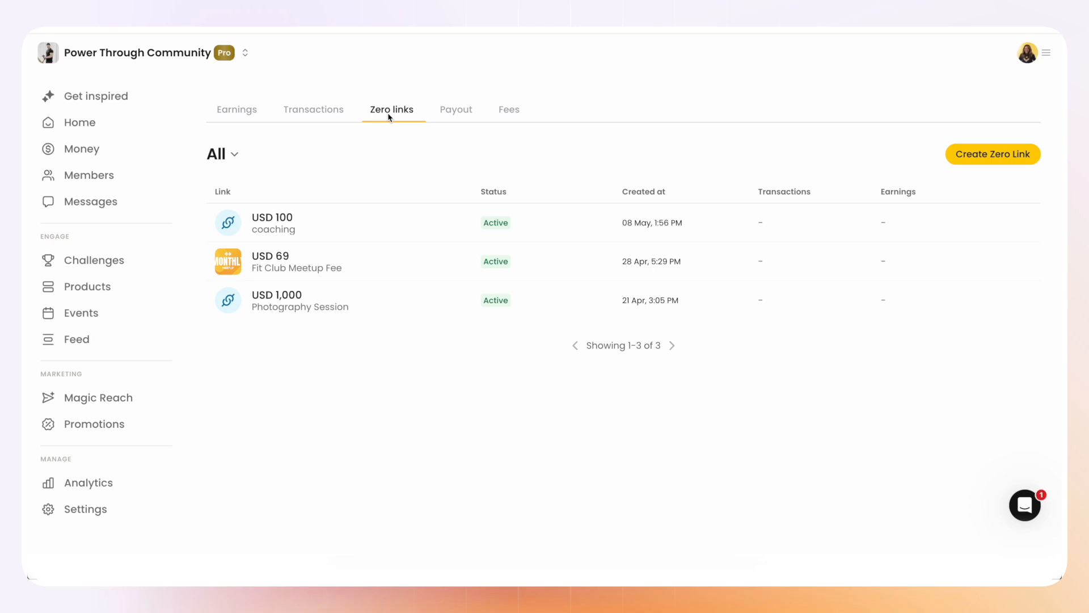
click(993, 154)
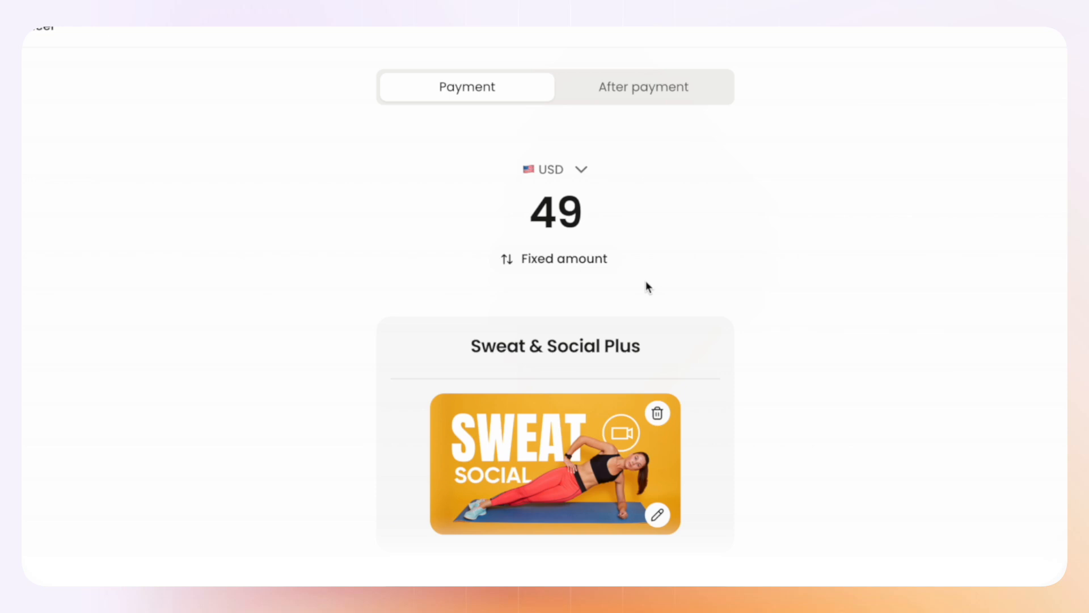
click(642, 86)
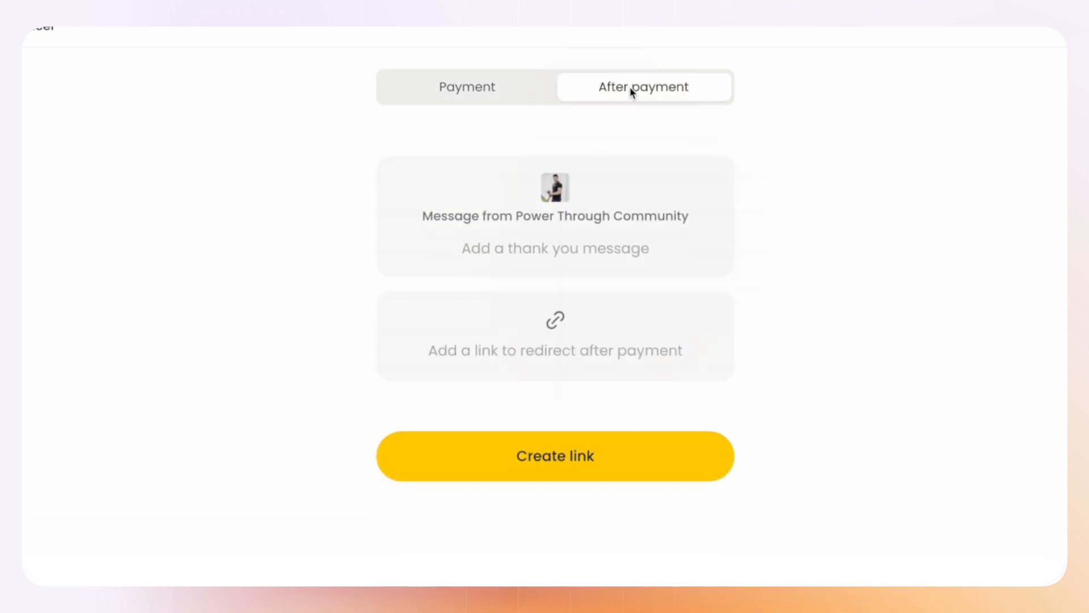
text(Thank you for)
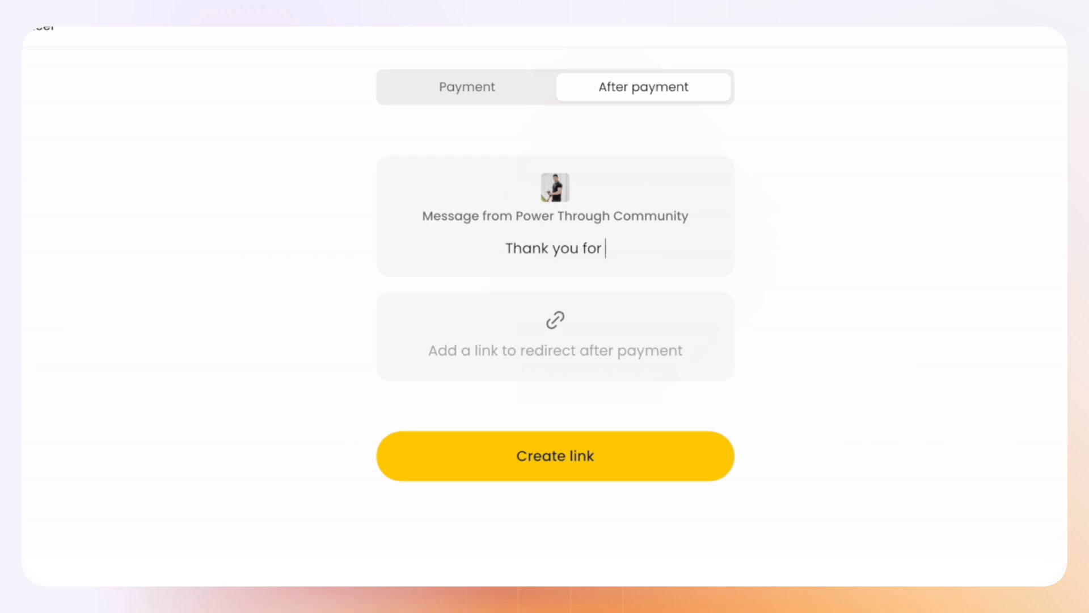
text(joining the Sweat & Social event.)
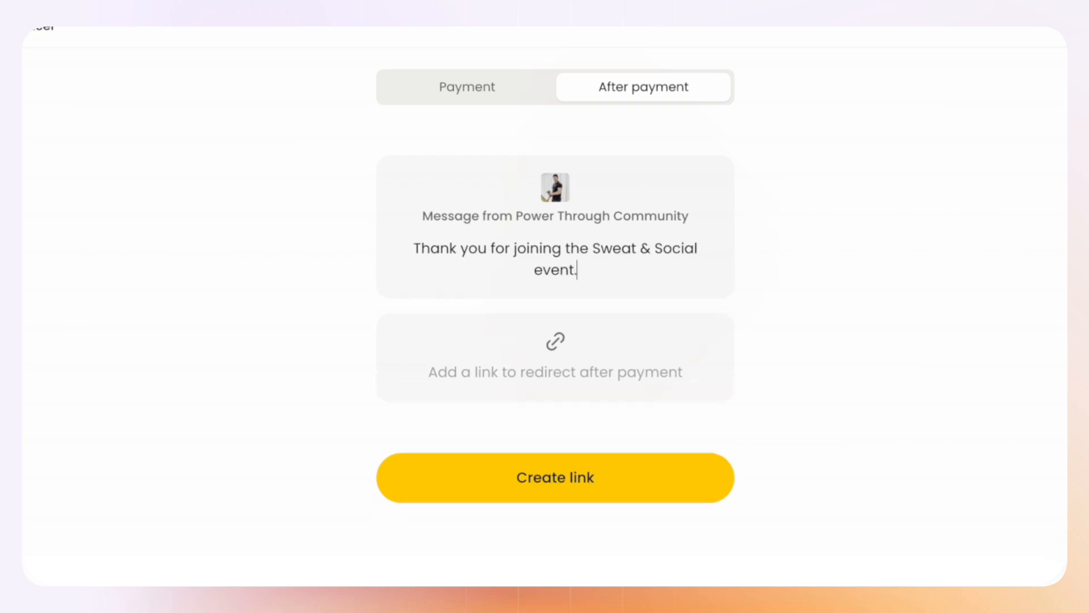
- Add zoom.us/sweatsocial as the post-payment redirect and create the Sweat & Social Plus link
click(556, 372)
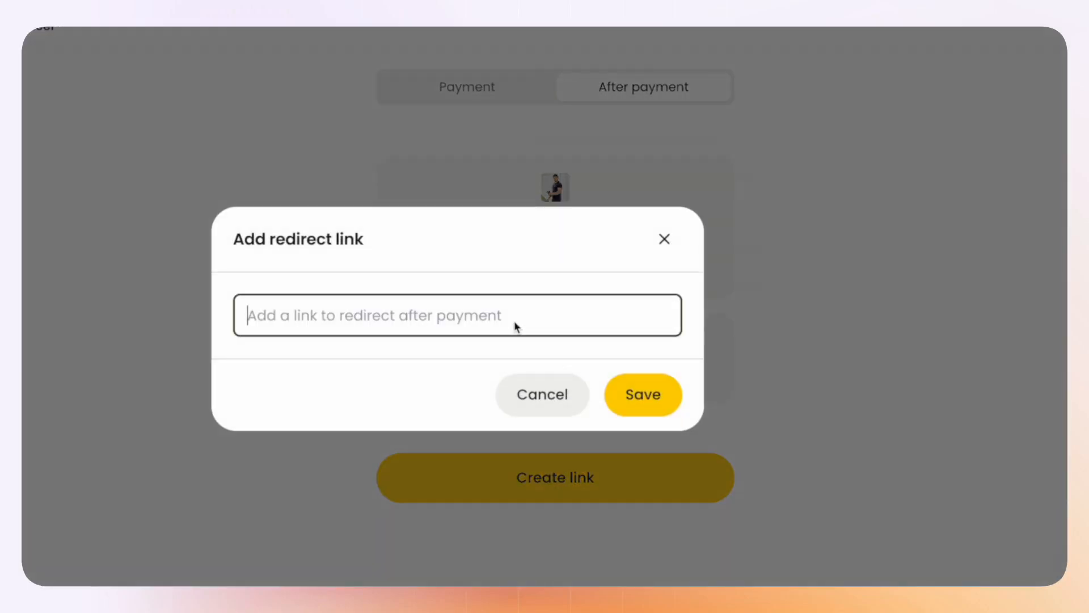
text(zoom.us/sweatsocial)
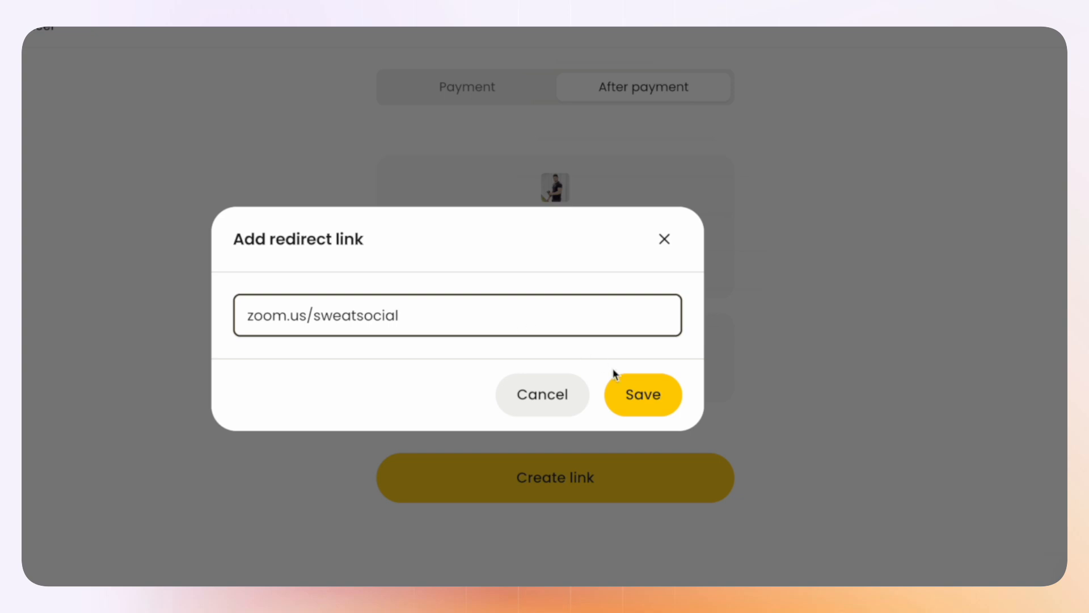
click(642, 395)
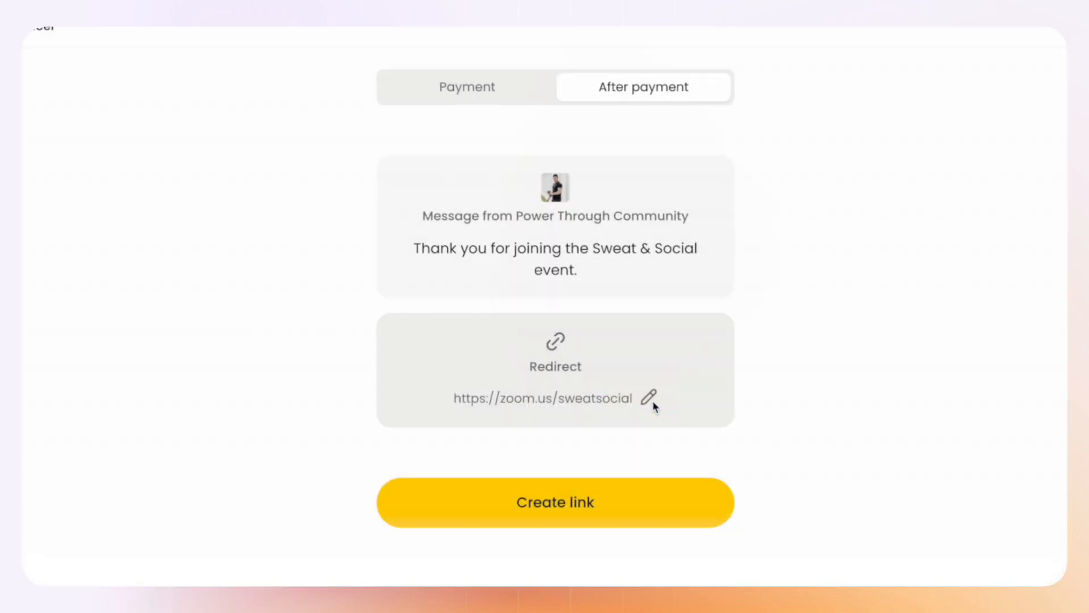
click(556, 502)
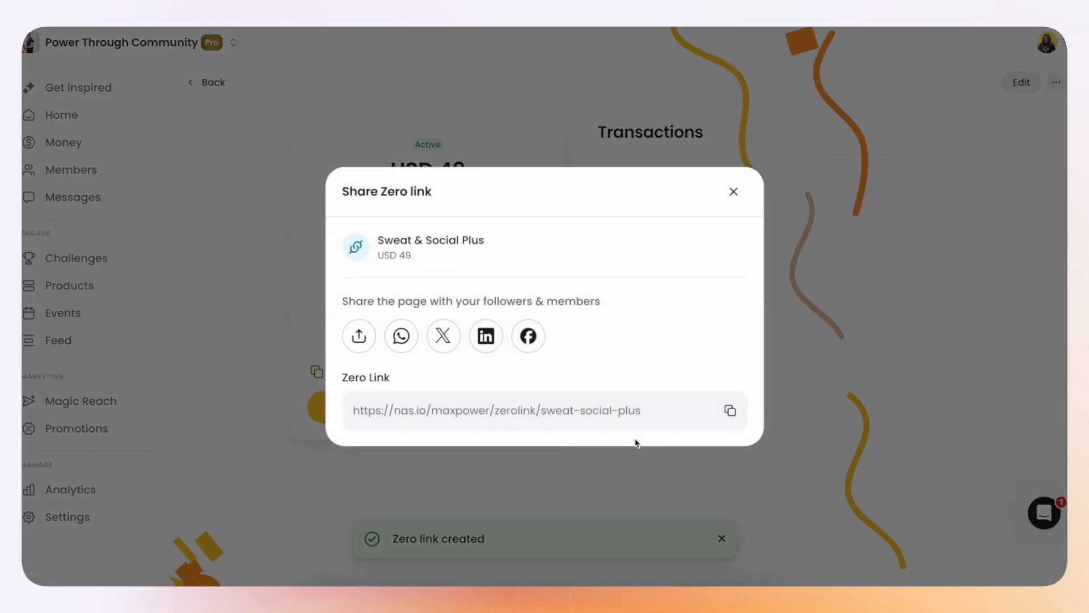
- Copy the new zero link and preview its checkout page
click(730, 410)
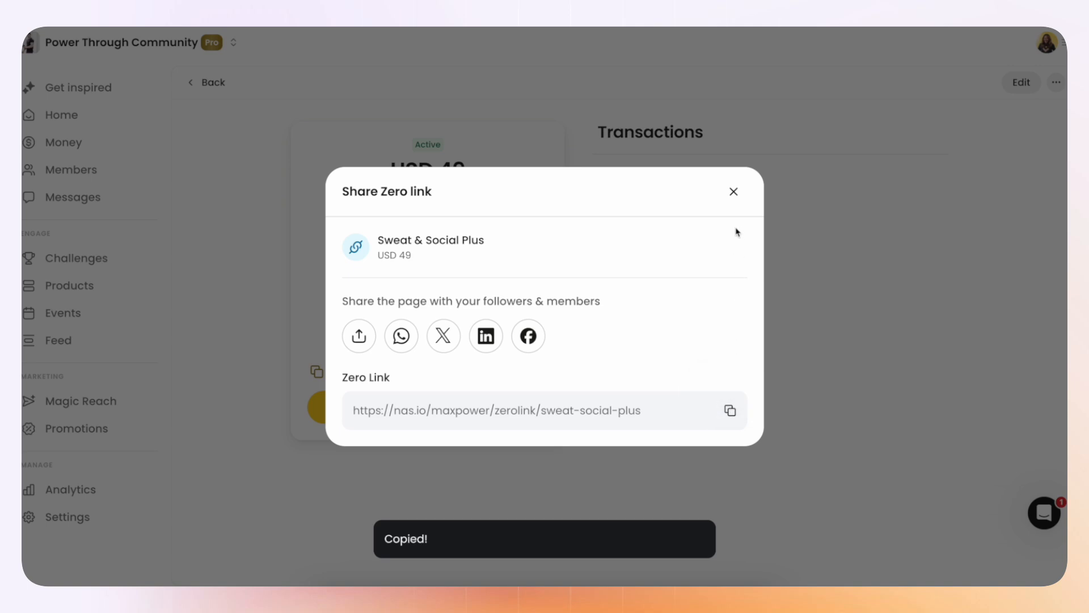
click(733, 191)
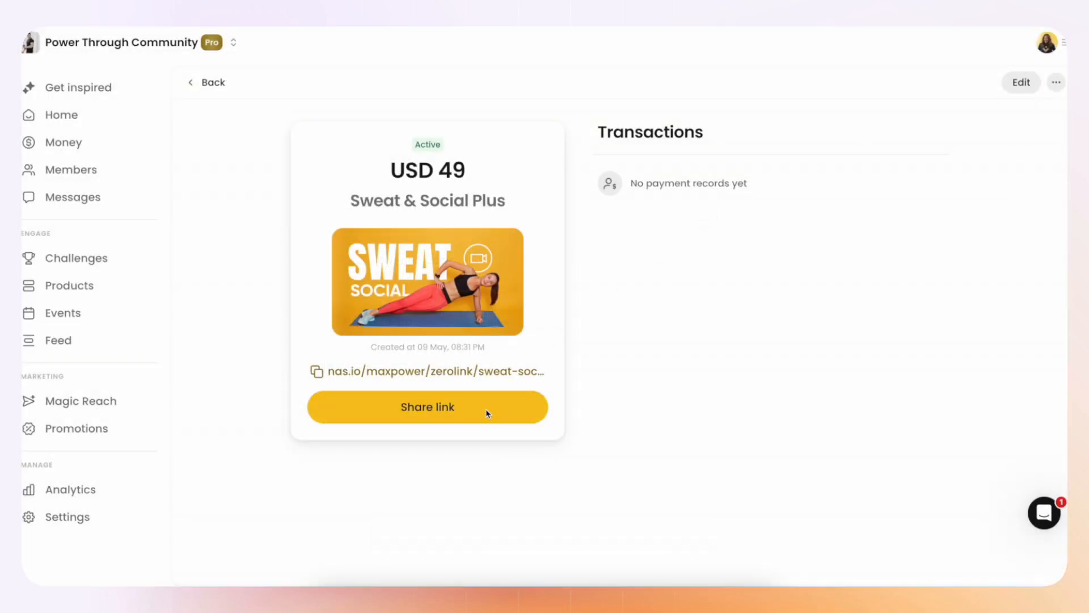
click(426, 406)
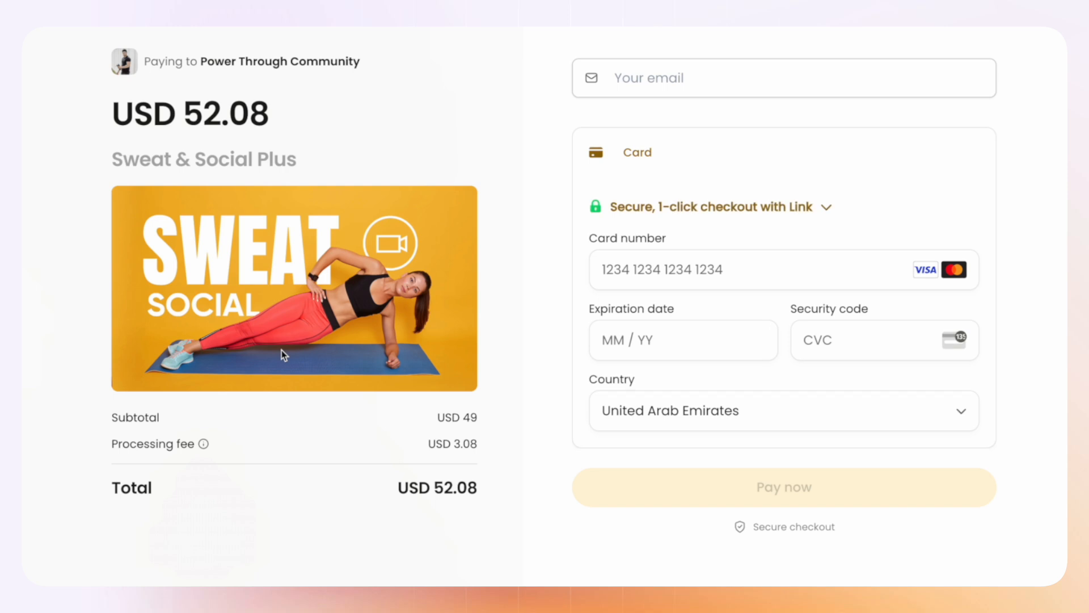
mouse_move(534, 313)
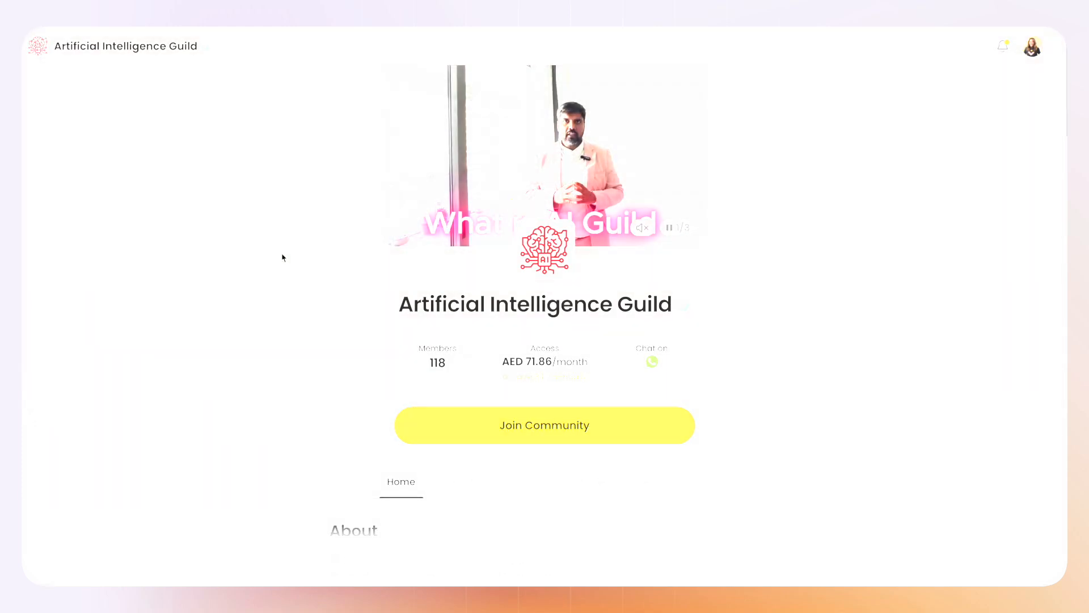
click(545, 425)
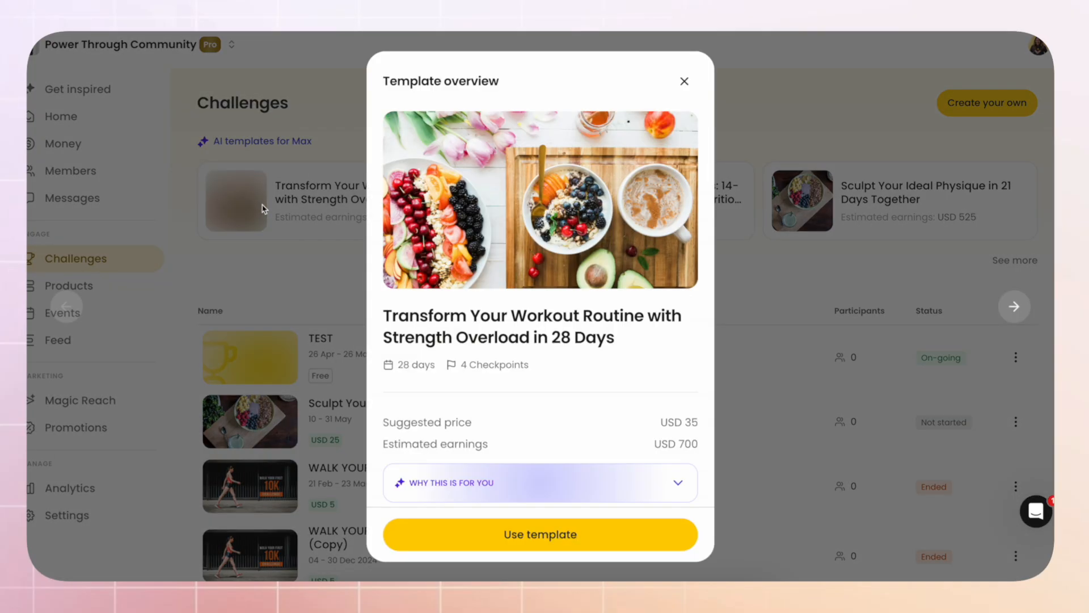
- Start a new challenge from the 7-Day Sweat & Shred template
scroll(down, 3)
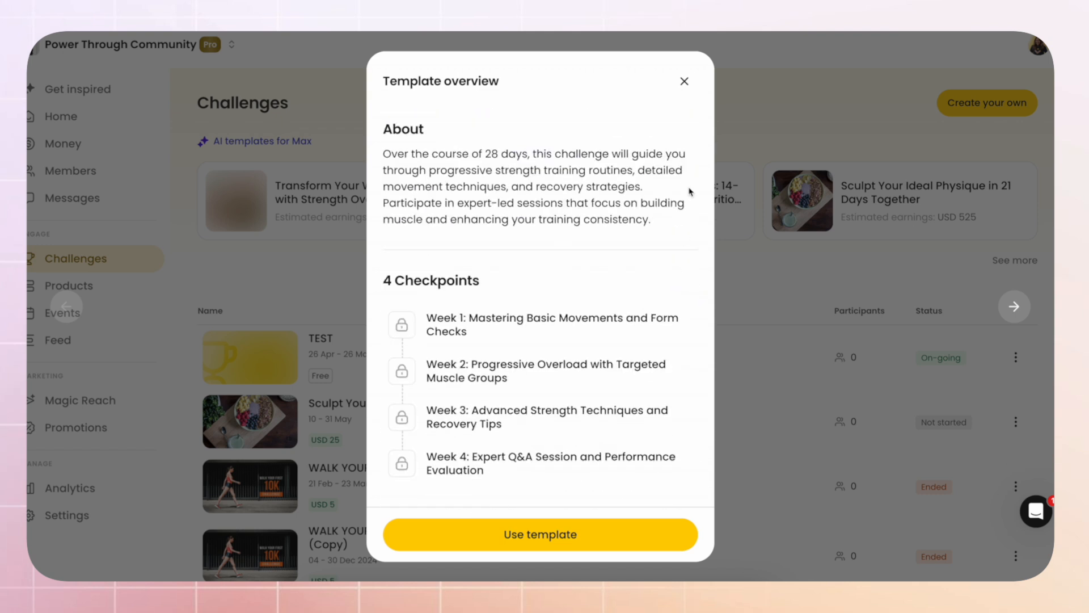
click(541, 534)
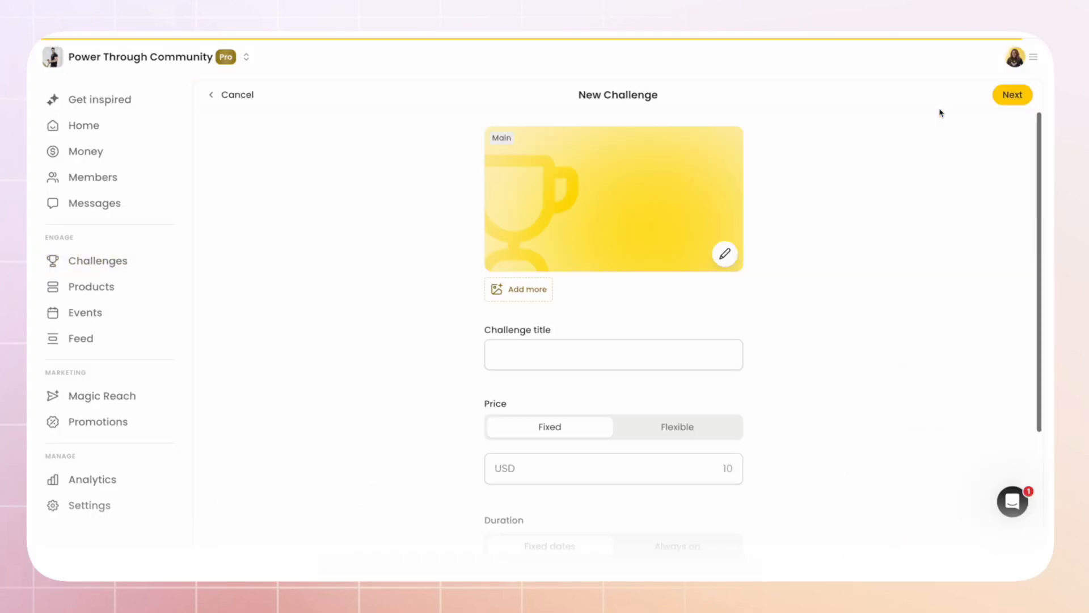
click(725, 254)
text(89)
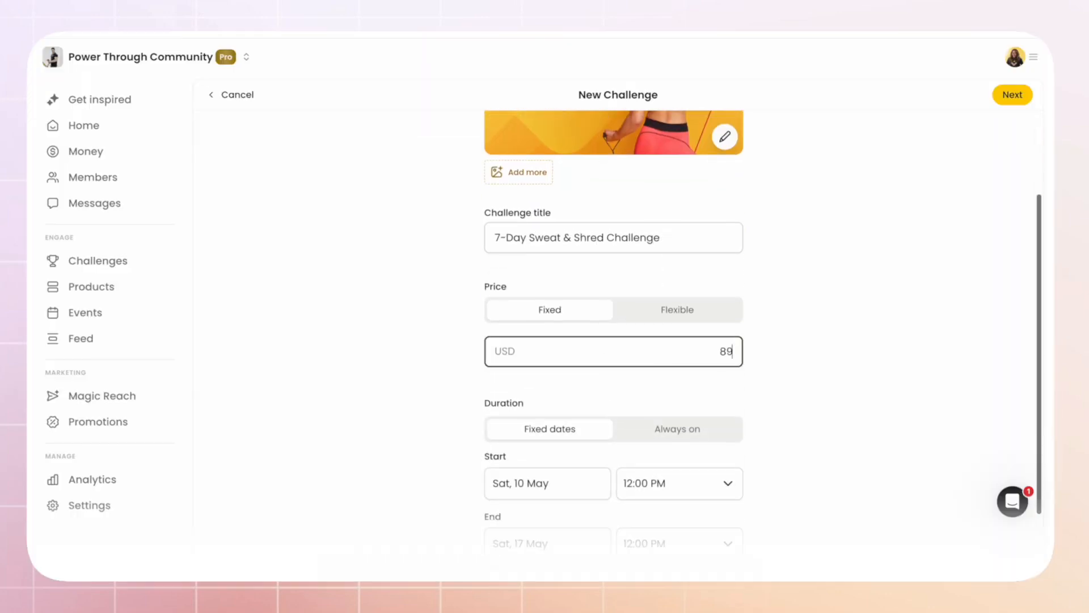
scroll(down, 3)
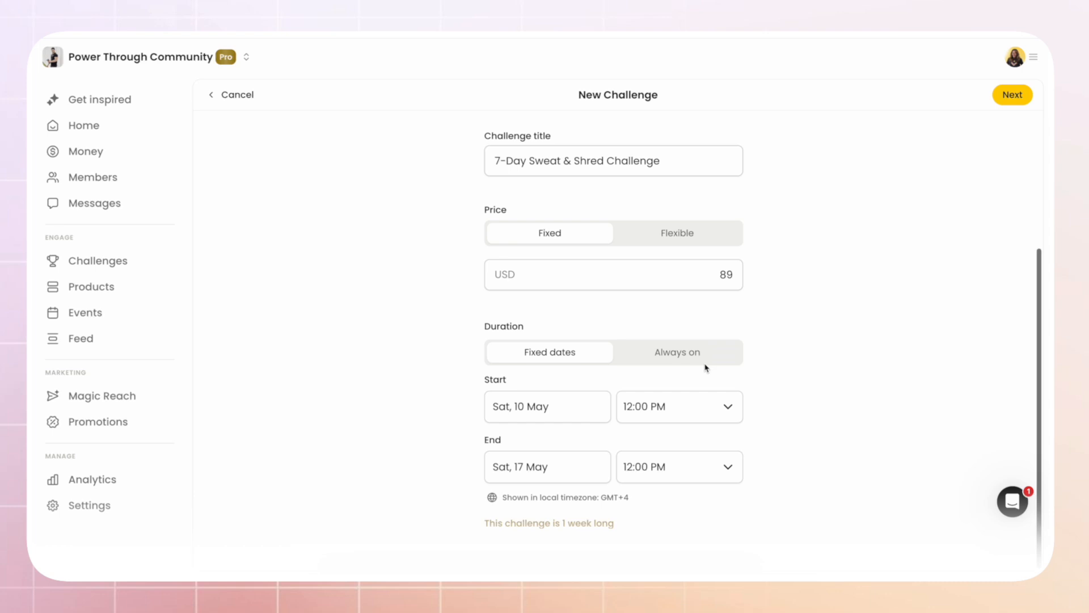
- Set the start date to 1 June 2025, switch duration to Always on, and create the challenge
click(547, 406)
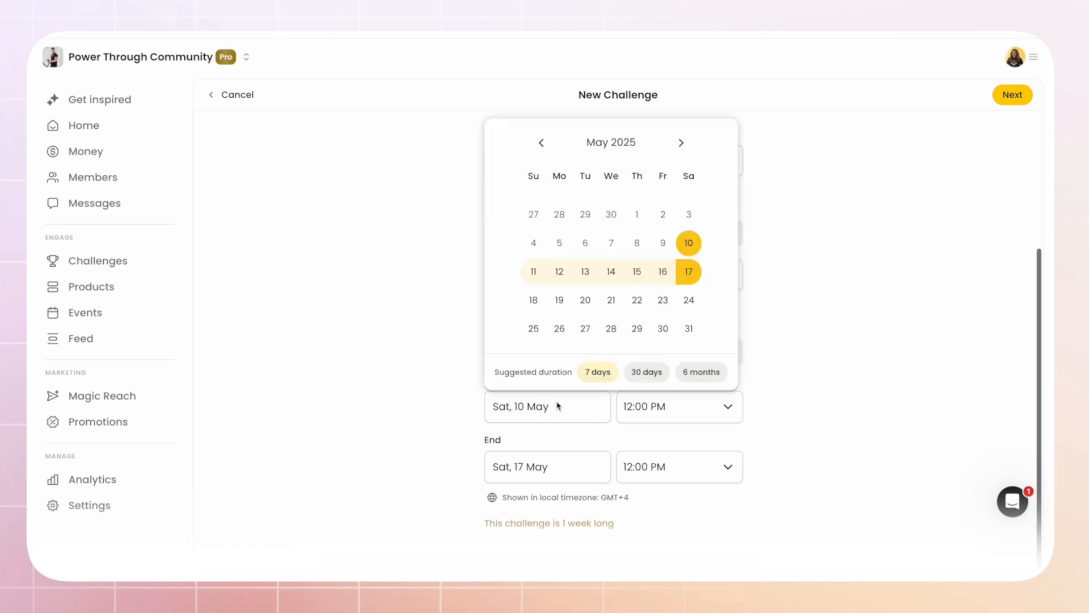
click(681, 143)
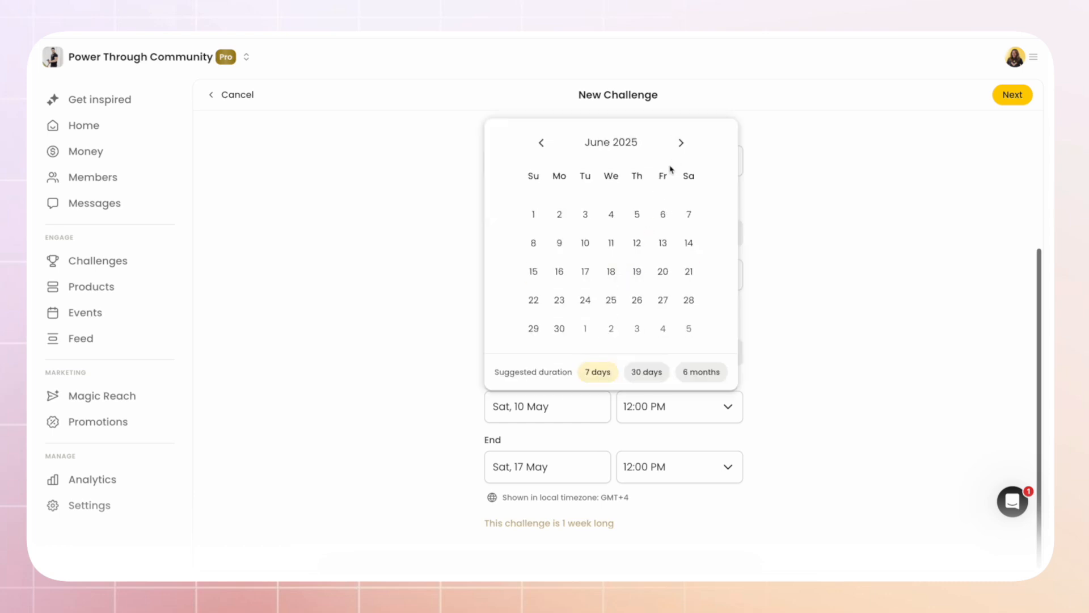
click(534, 214)
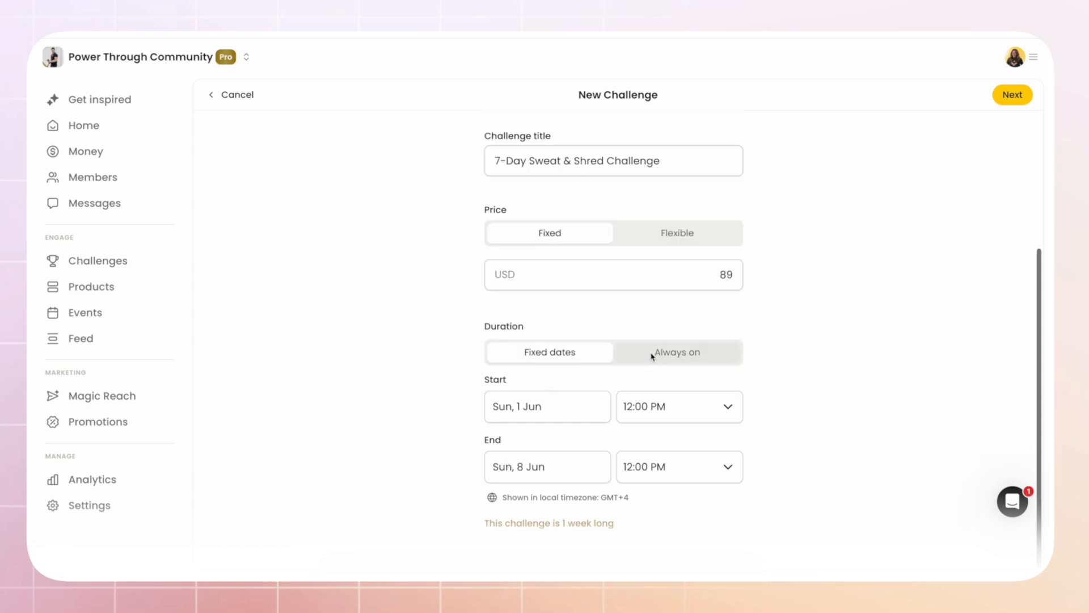
click(676, 352)
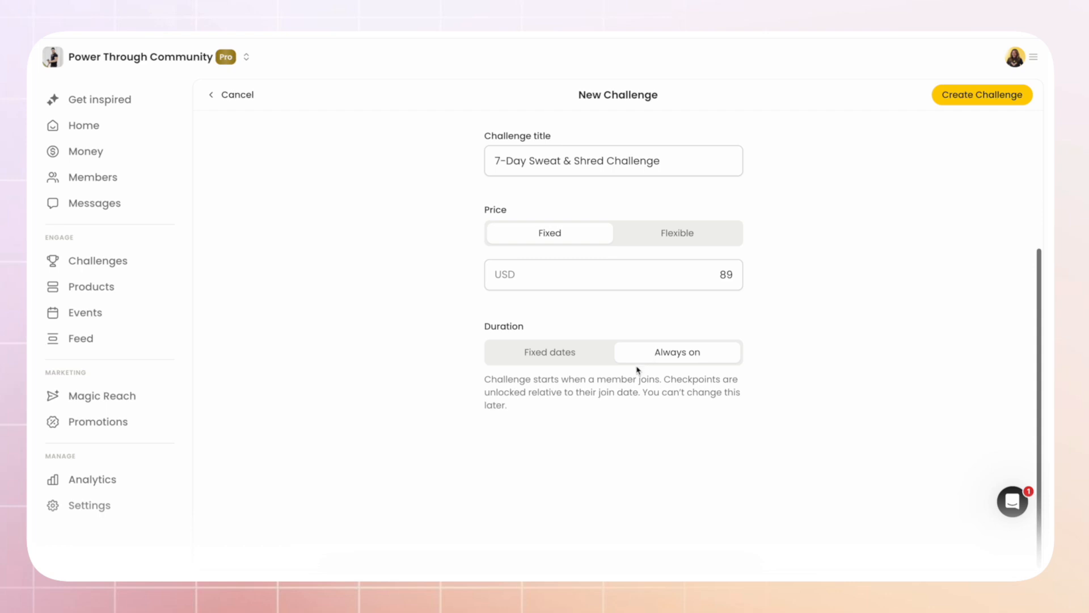
mouse_move(580, 417)
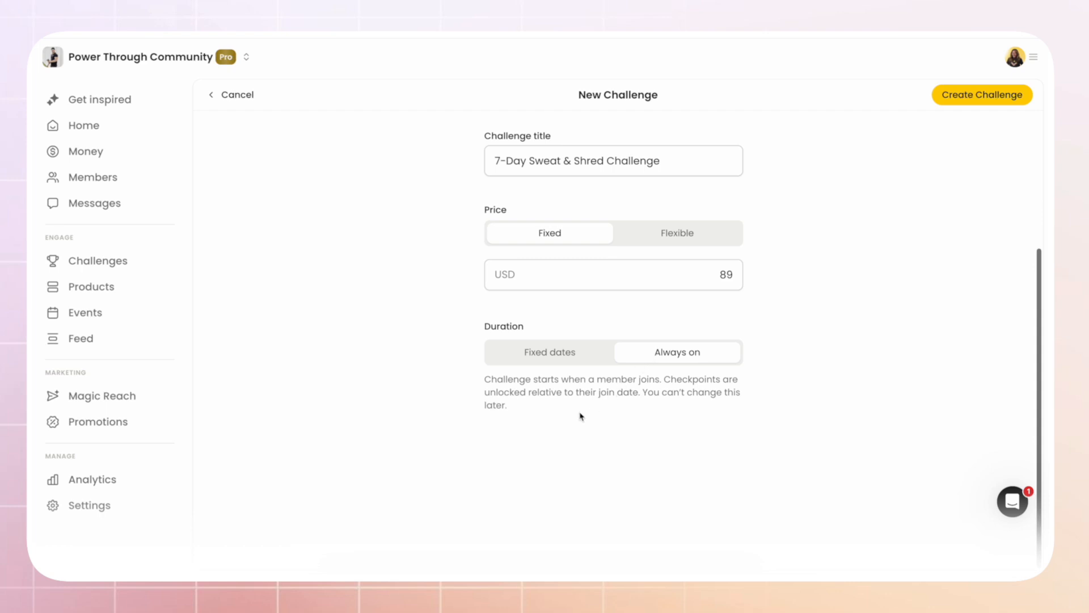
click(982, 96)
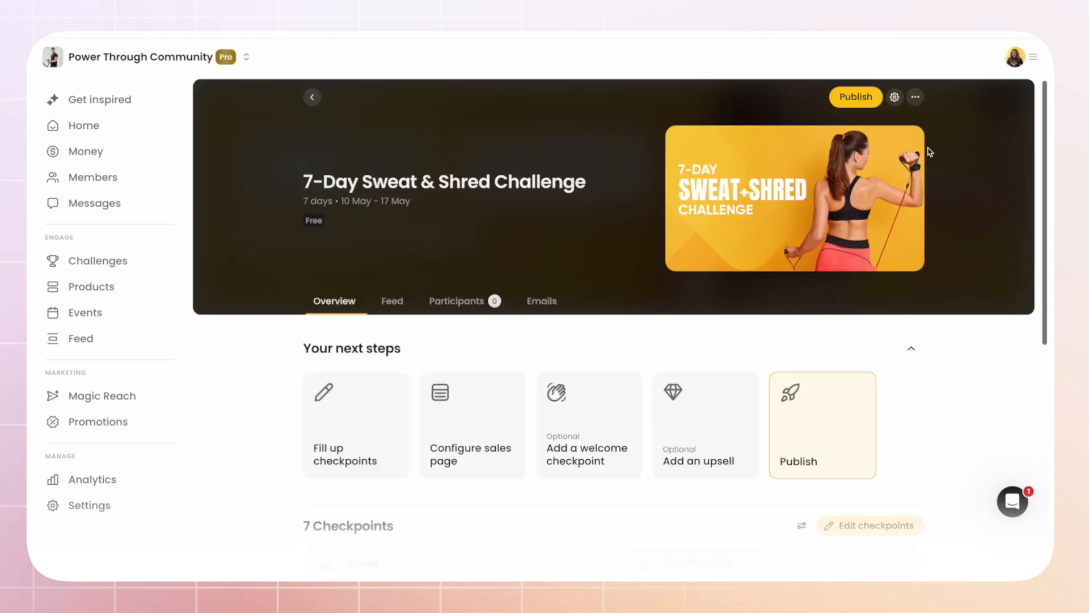
- Add a submission question 'Upload a "before" photo of your body' to the first checkpoint
scroll(down, 3)
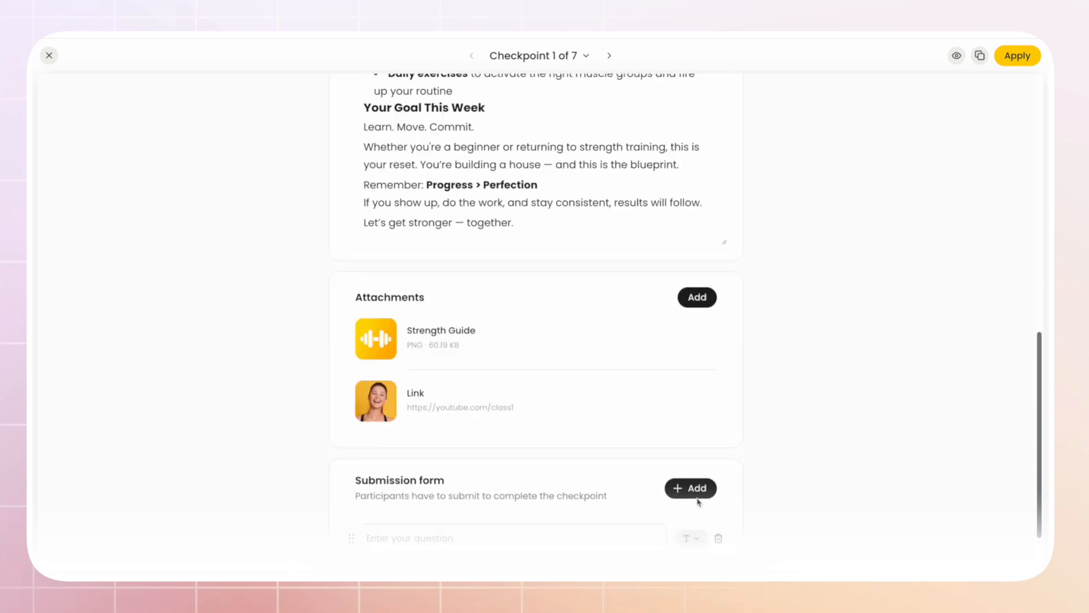
click(690, 488)
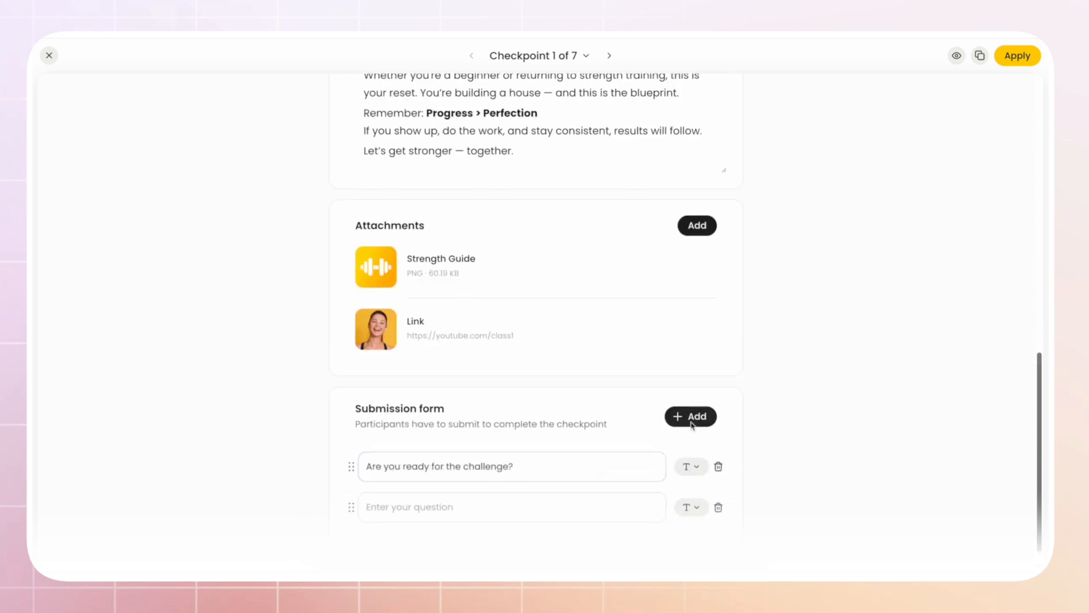
text(Upload a "before" photo of your body.)
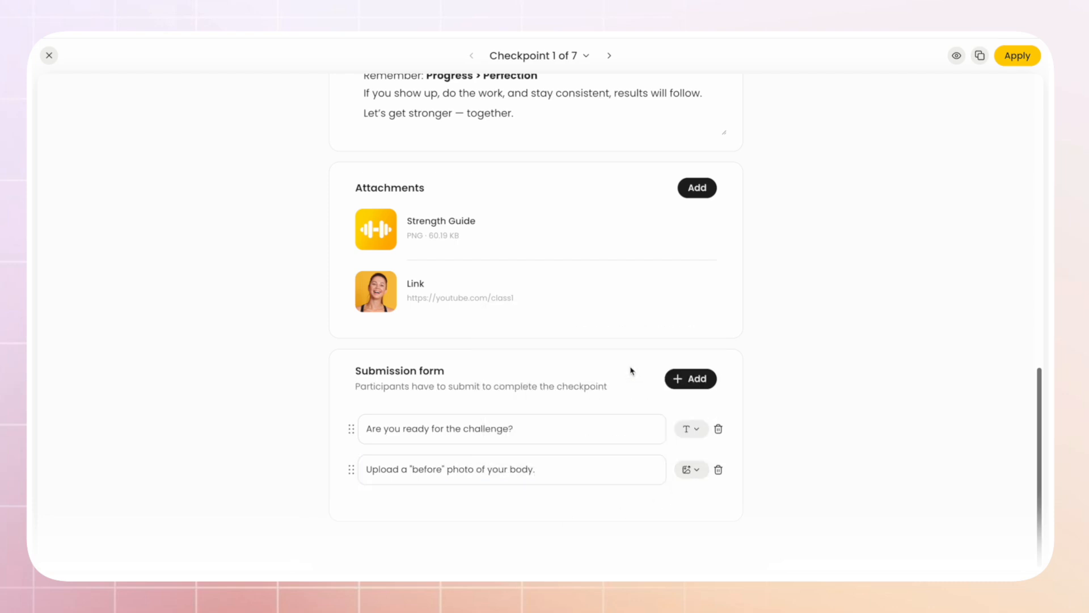
mouse_move(698, 429)
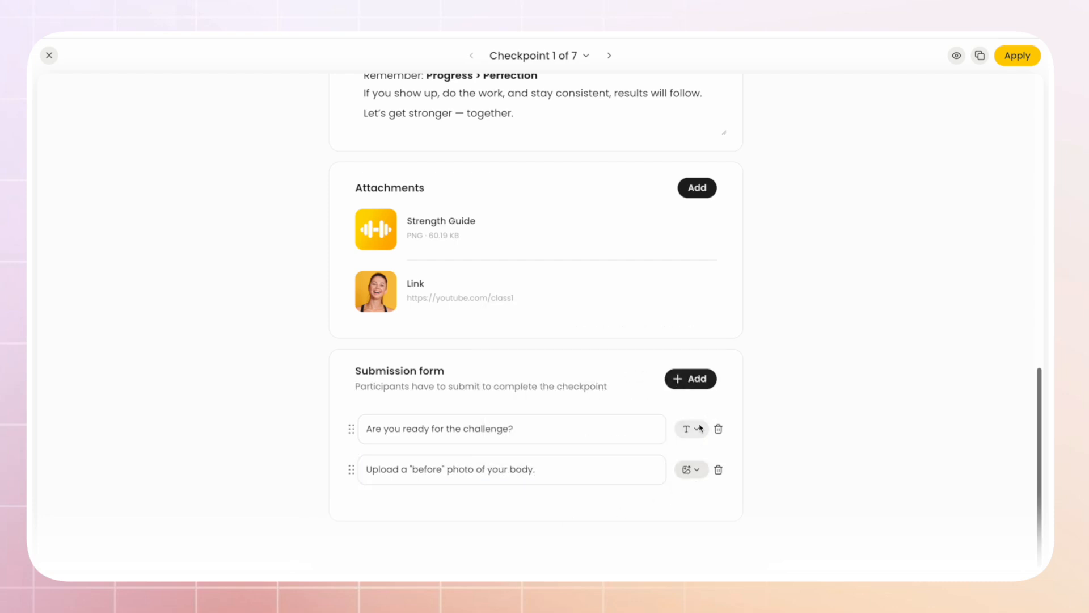
click(50, 55)
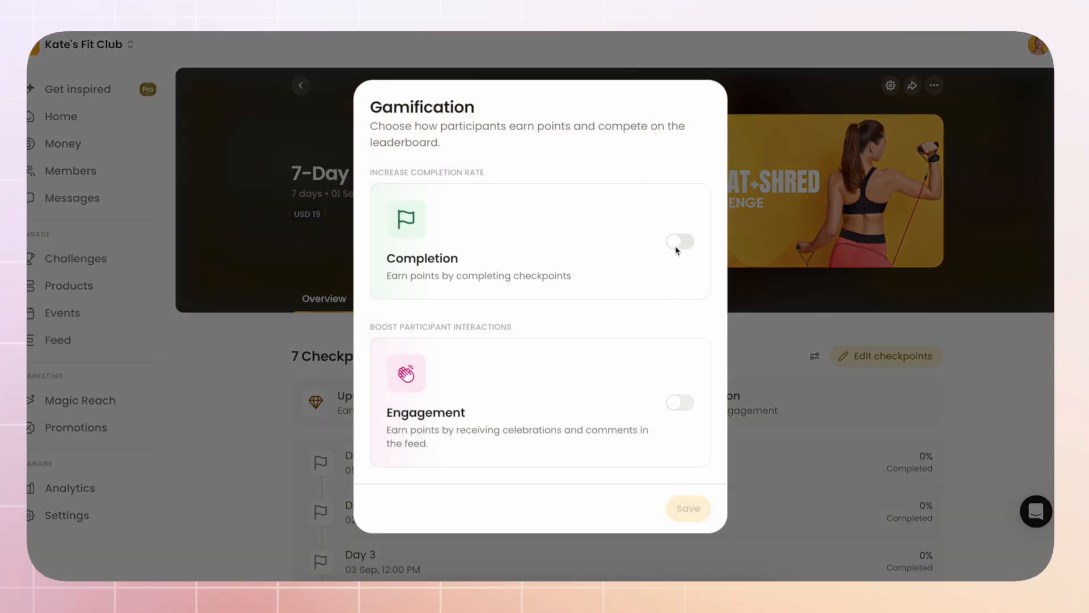
- Enable completion points with a streak bonus in Gamification
click(680, 240)
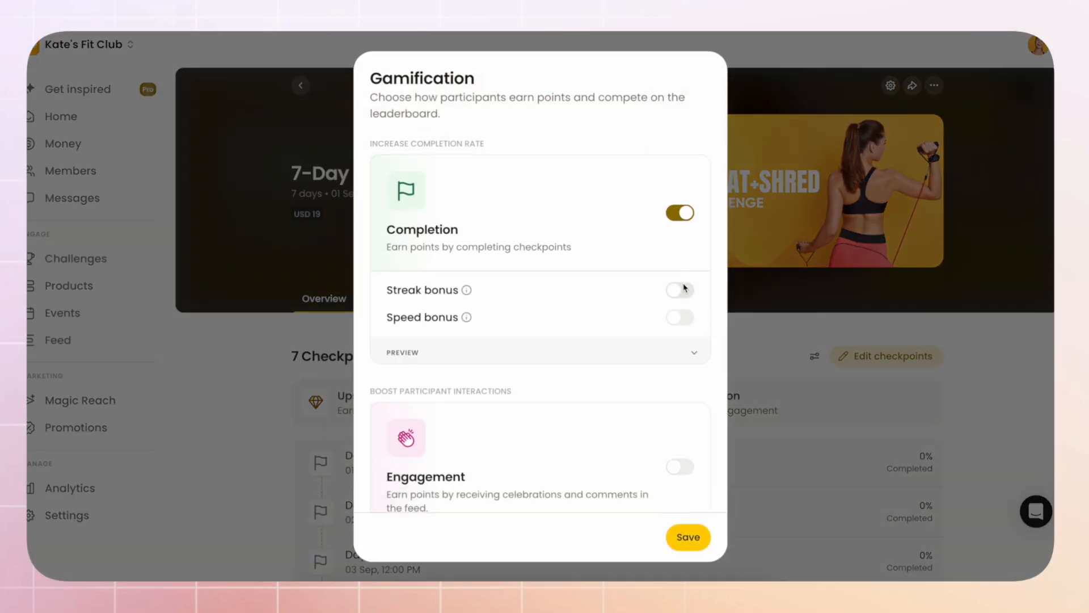
click(679, 291)
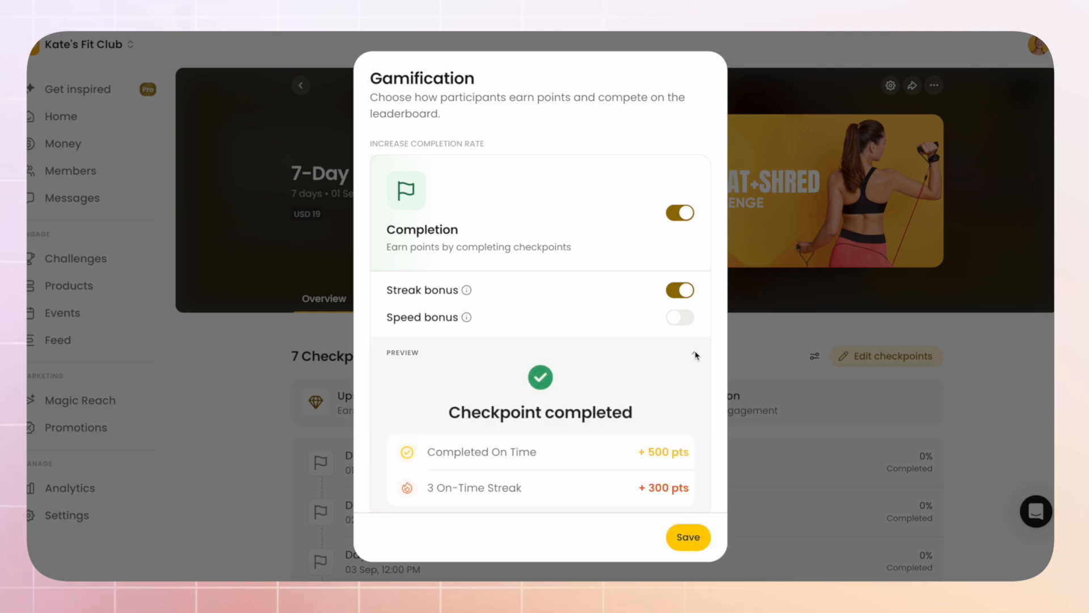
scroll(down, 3)
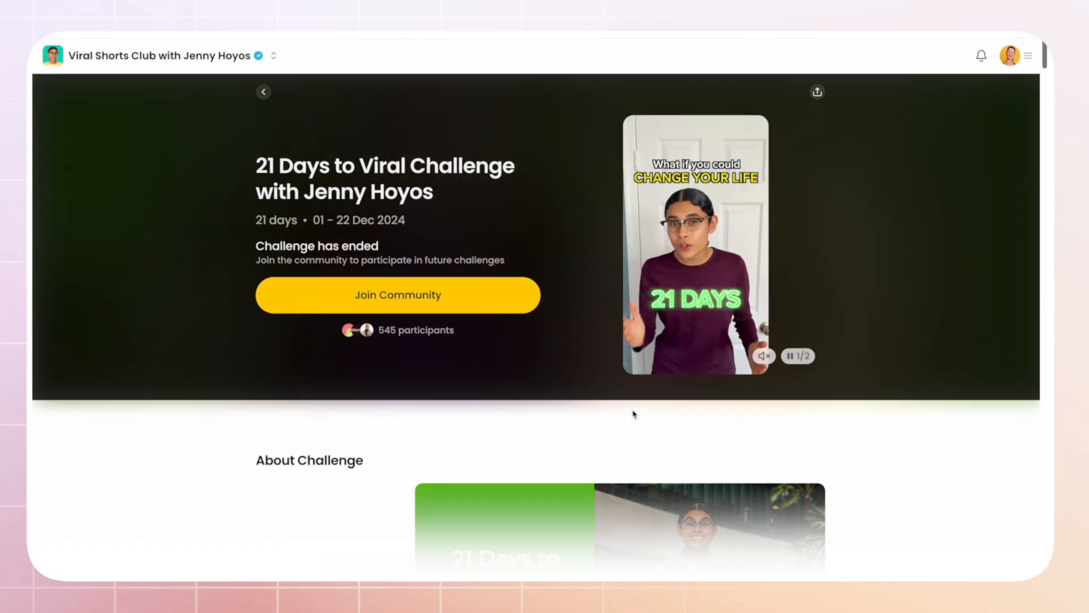
- Scroll the 21 Days to Viral challenge page down to its 21 checkpoints
scroll(down, 3)
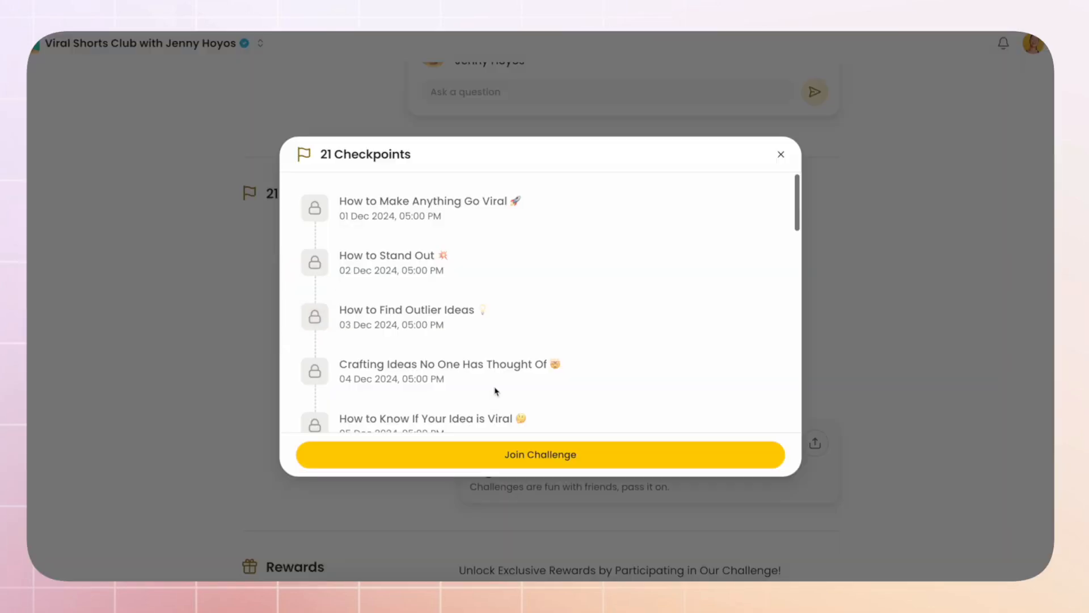
scroll(down, 3)
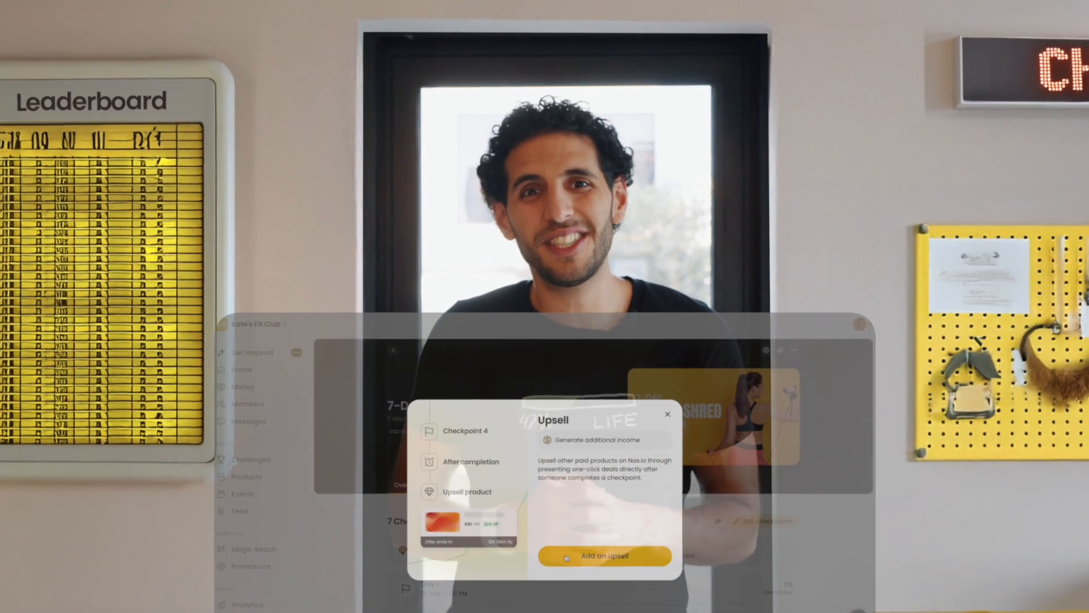
- Add a 10%-off upsell after Day 4 titled 'Transform your body in 30 days!' and preview it
click(604, 556)
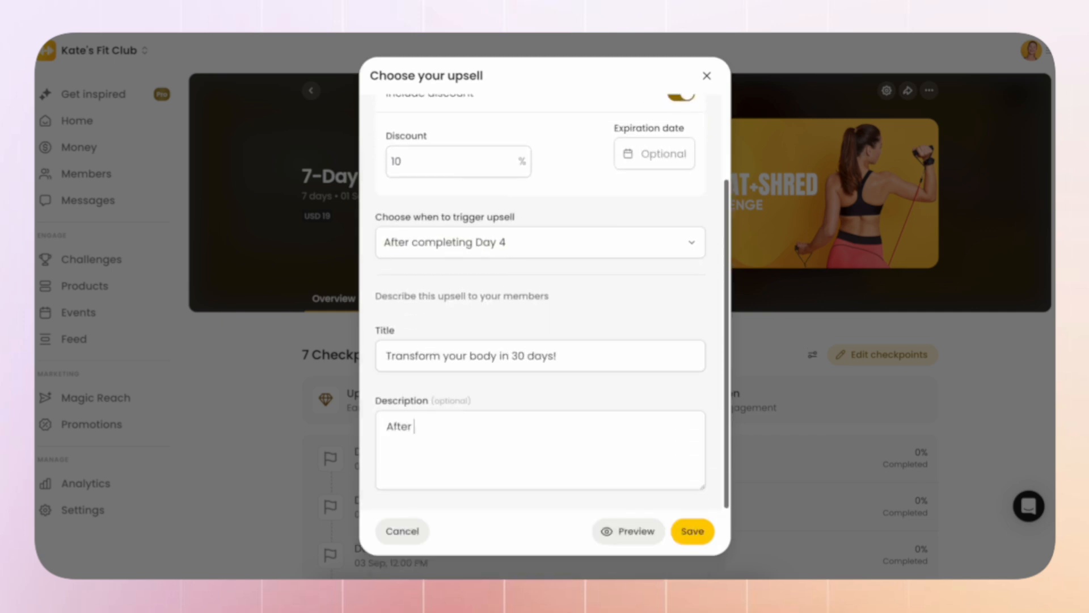
click(692, 531)
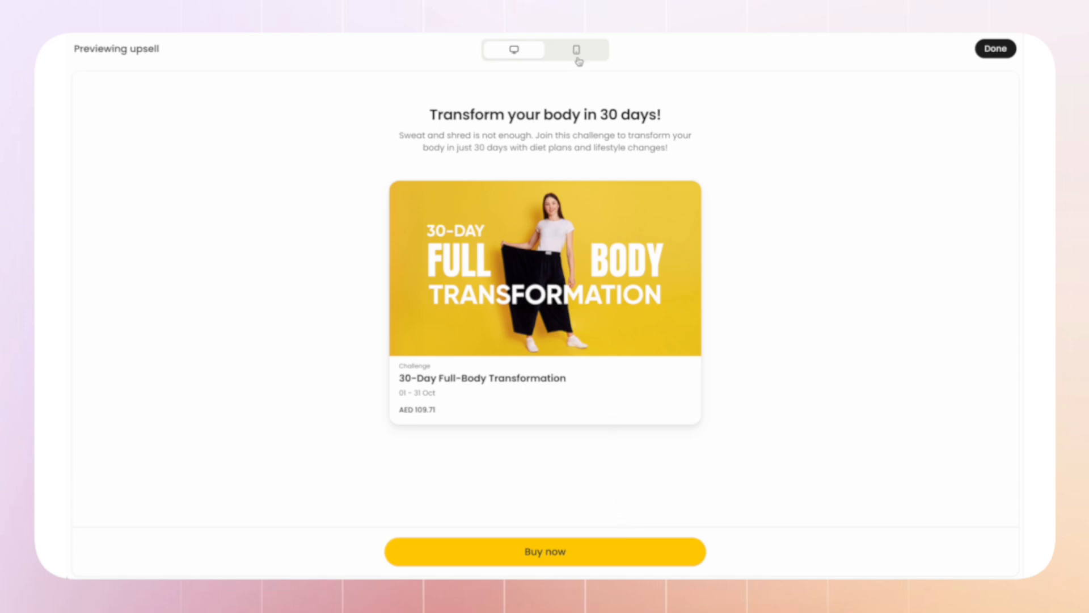
- Switch the upsell preview to the mobile layout of the 'Transform your body in 30 days!' offer
click(575, 49)
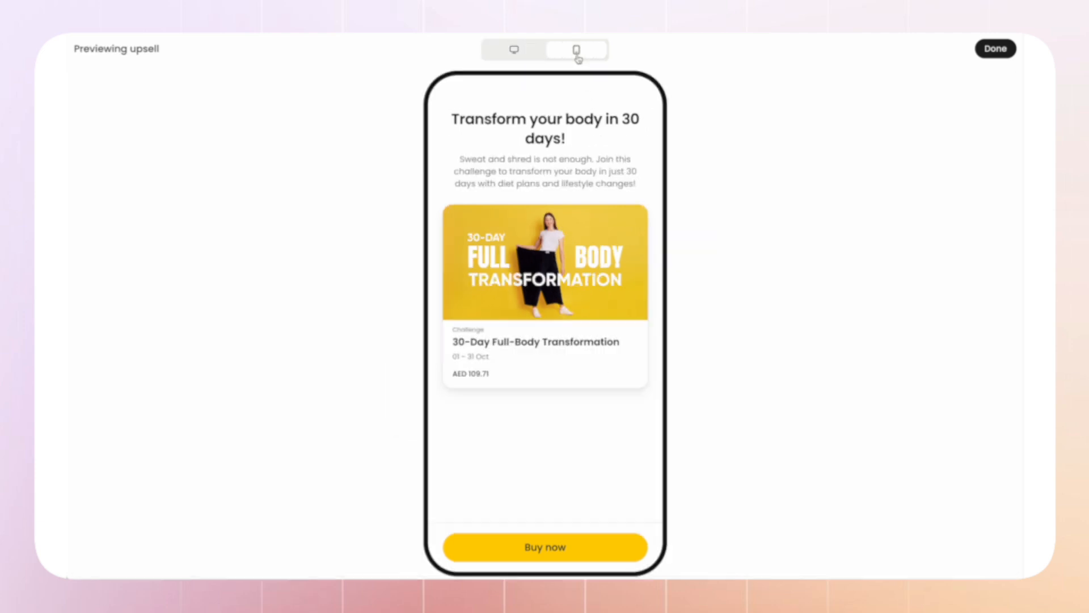
mouse_move(978, 66)
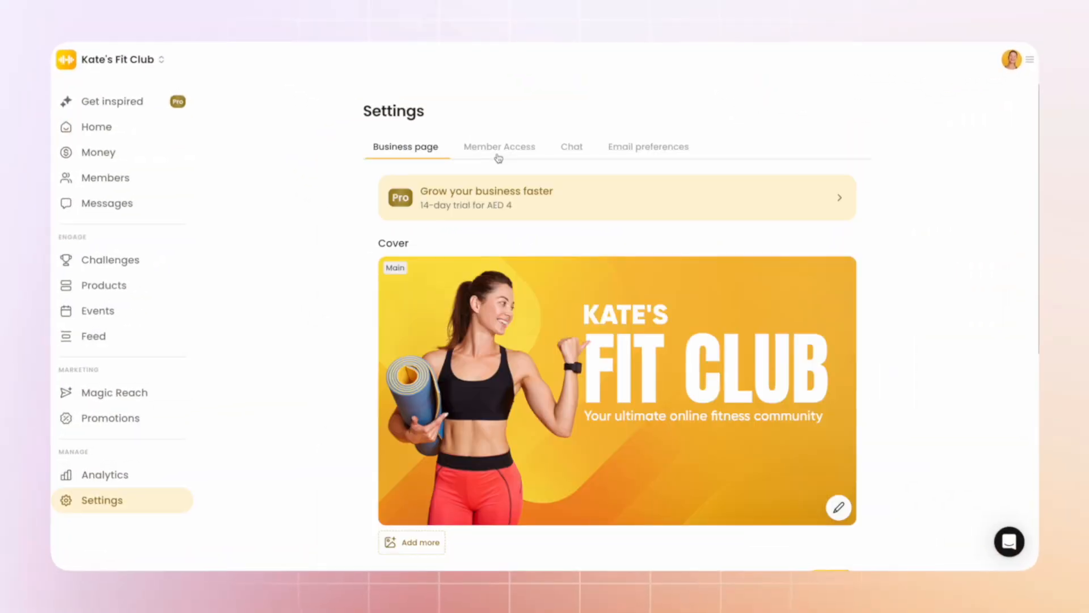
- Confirm Member Access pricing of USD 1/year and USD 1/6 months, then view the community as a member
click(499, 146)
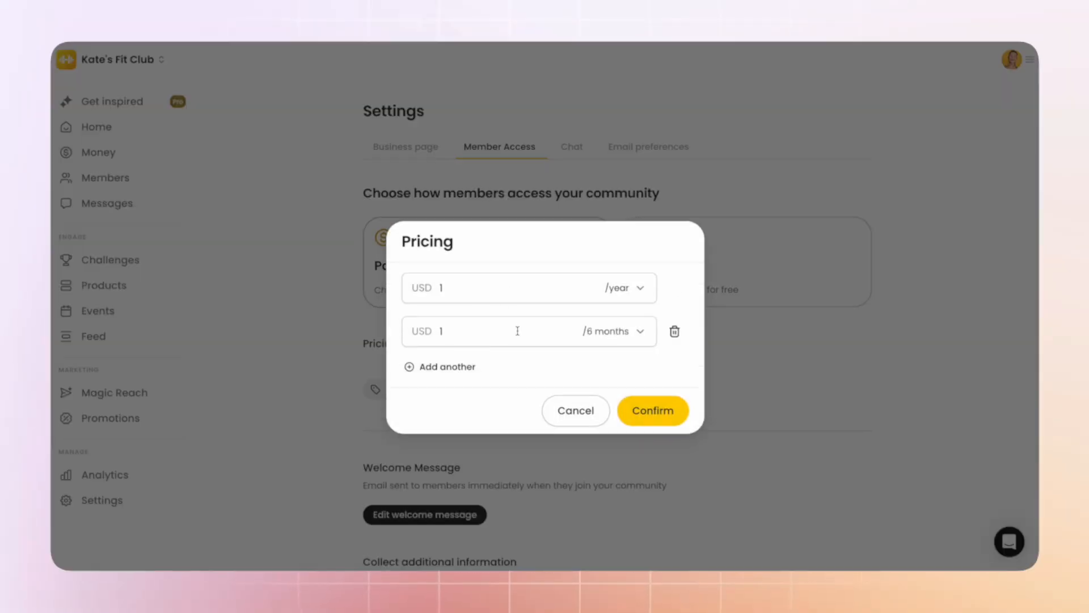
click(652, 411)
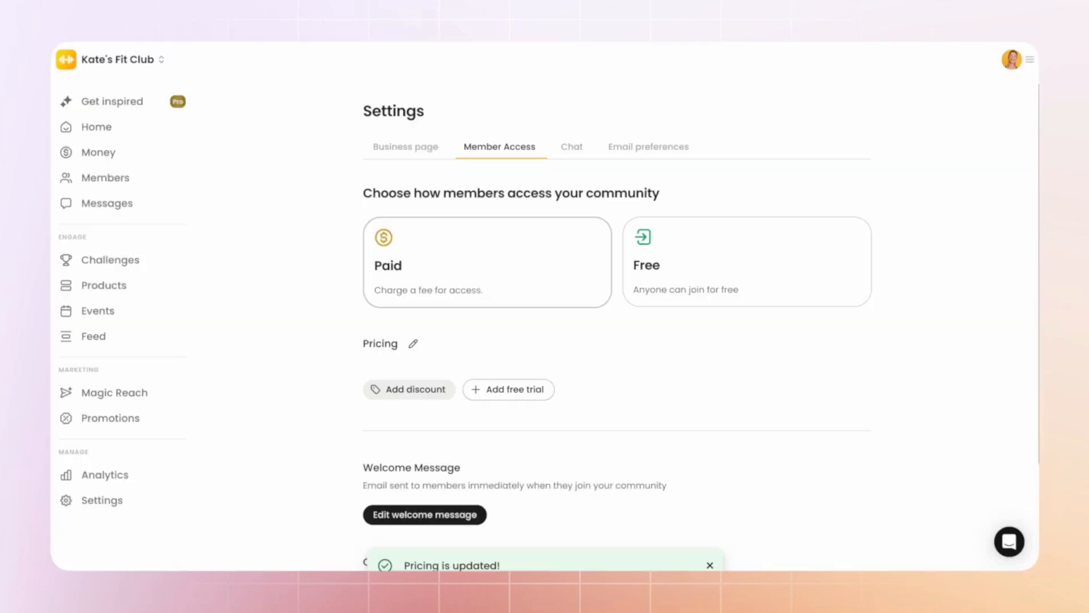
click(405, 146)
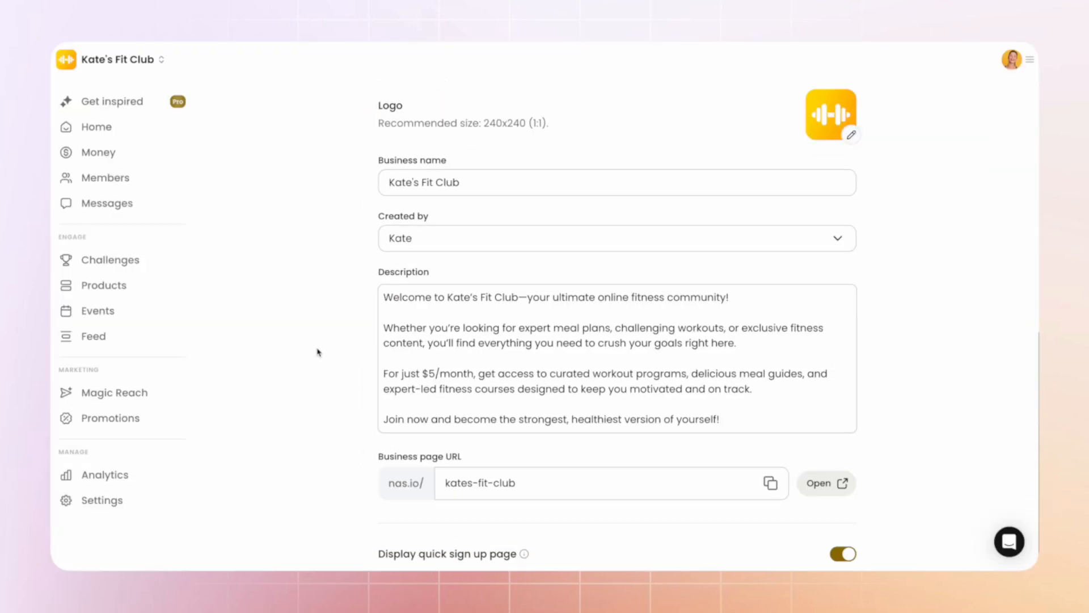
mouse_move(340, 309)
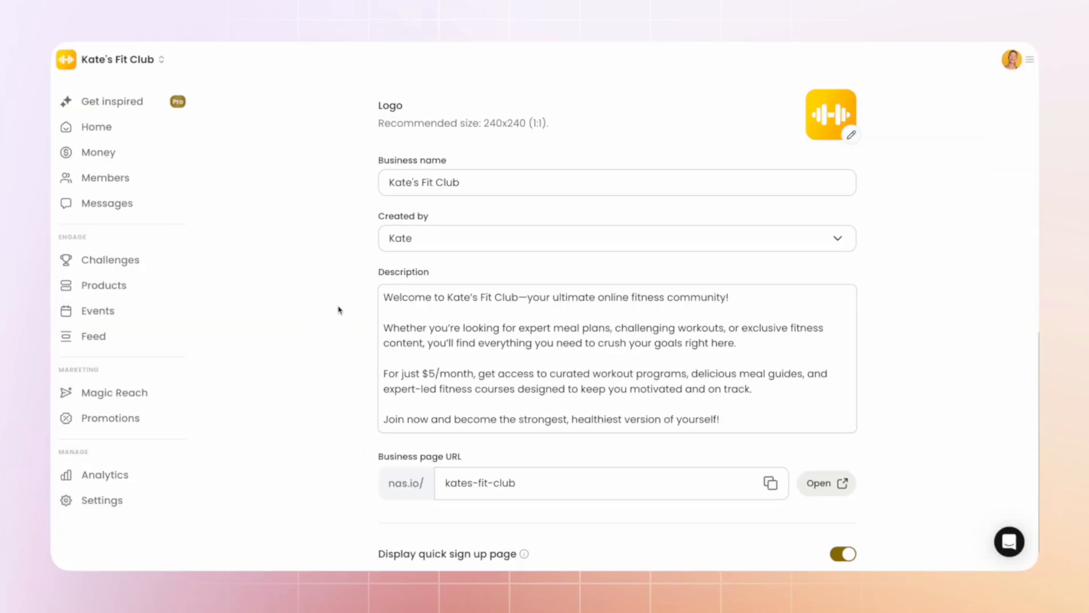
click(119, 59)
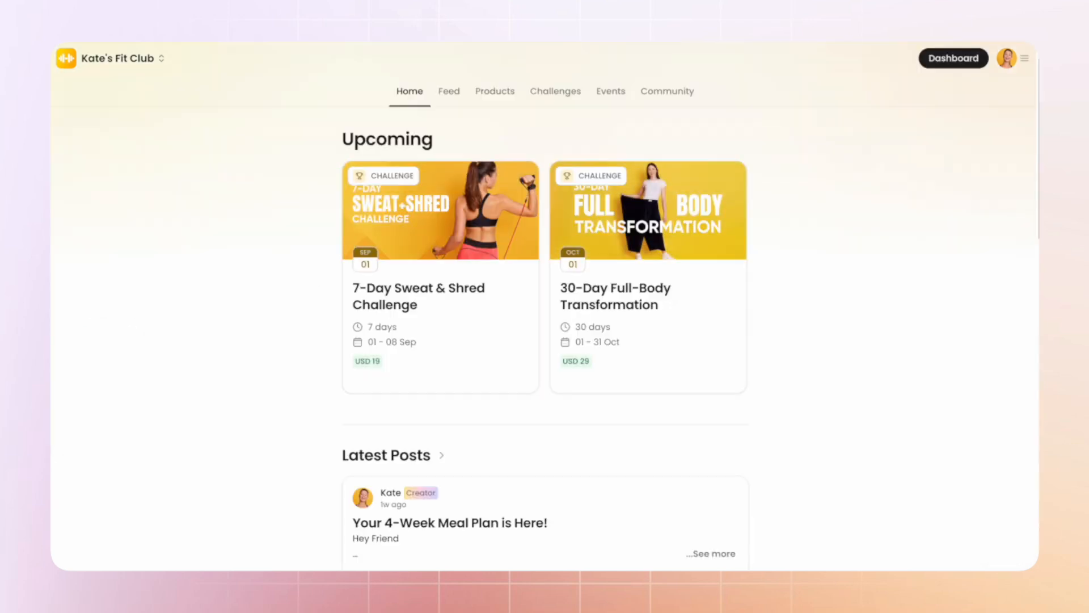
mouse_move(920, 370)
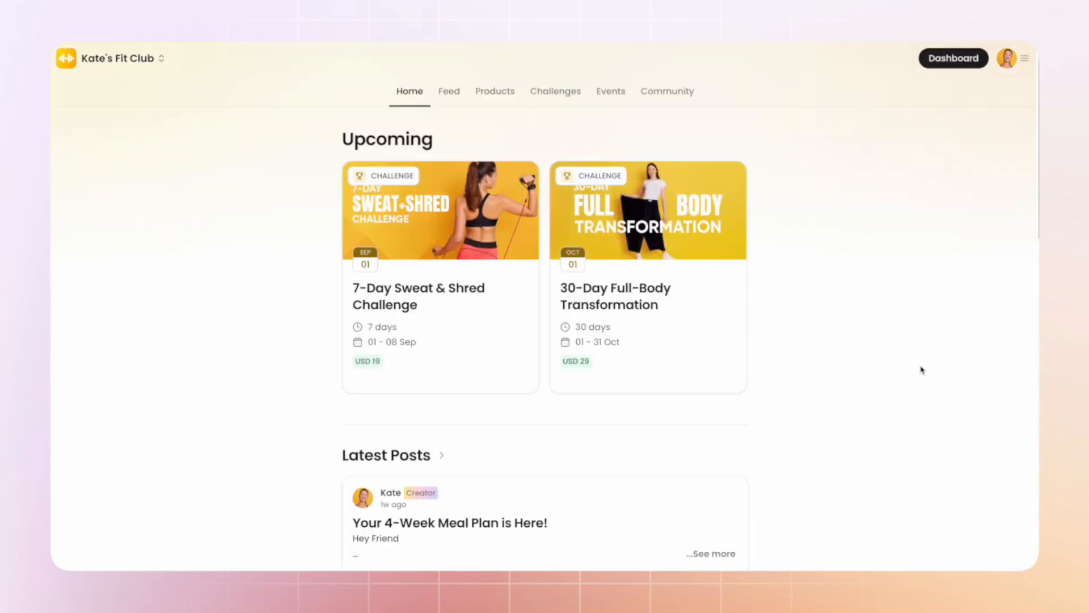
- Browse the member Home page, then the community Feed and Products sections
scroll(down, 3)
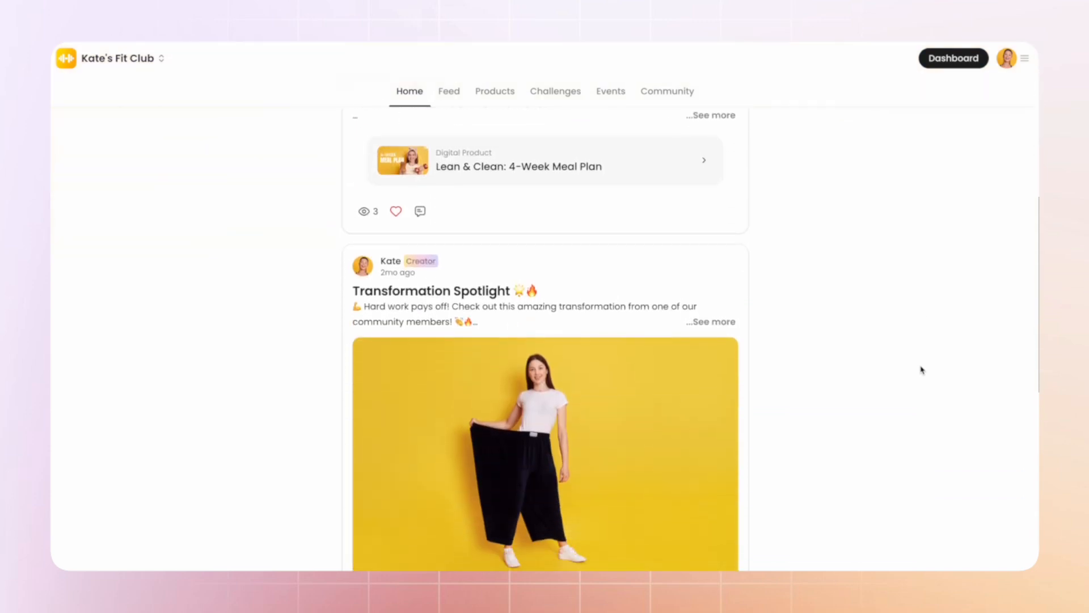
scroll(down, 3)
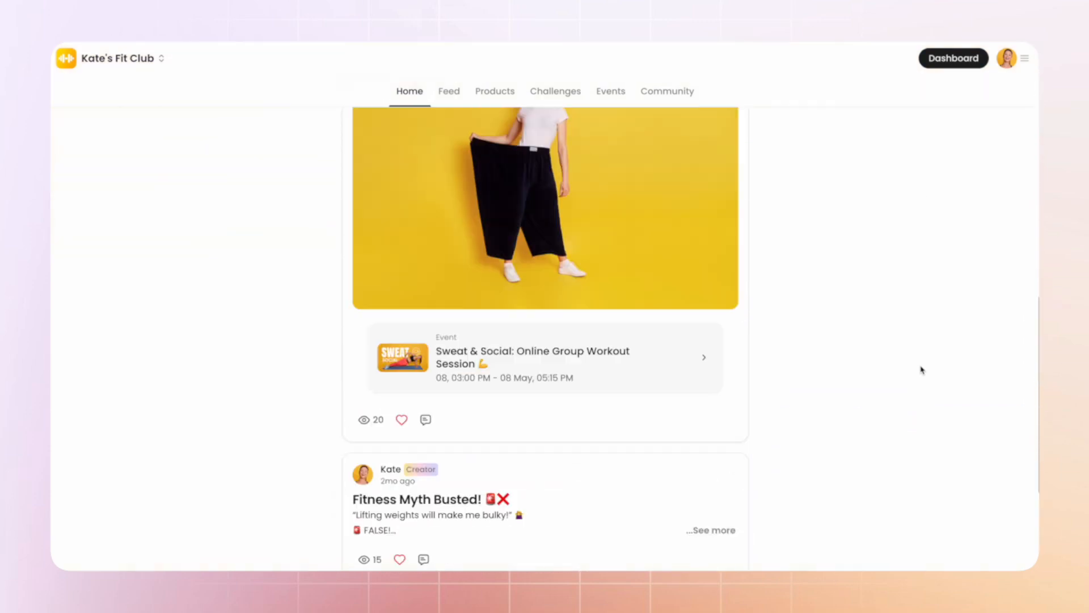
click(450, 91)
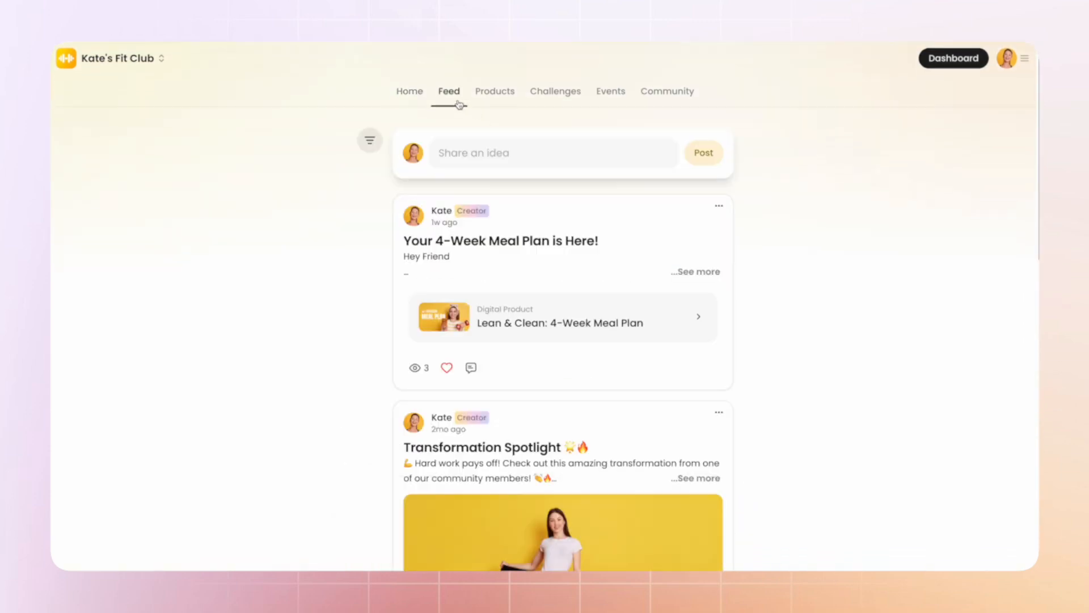
click(495, 91)
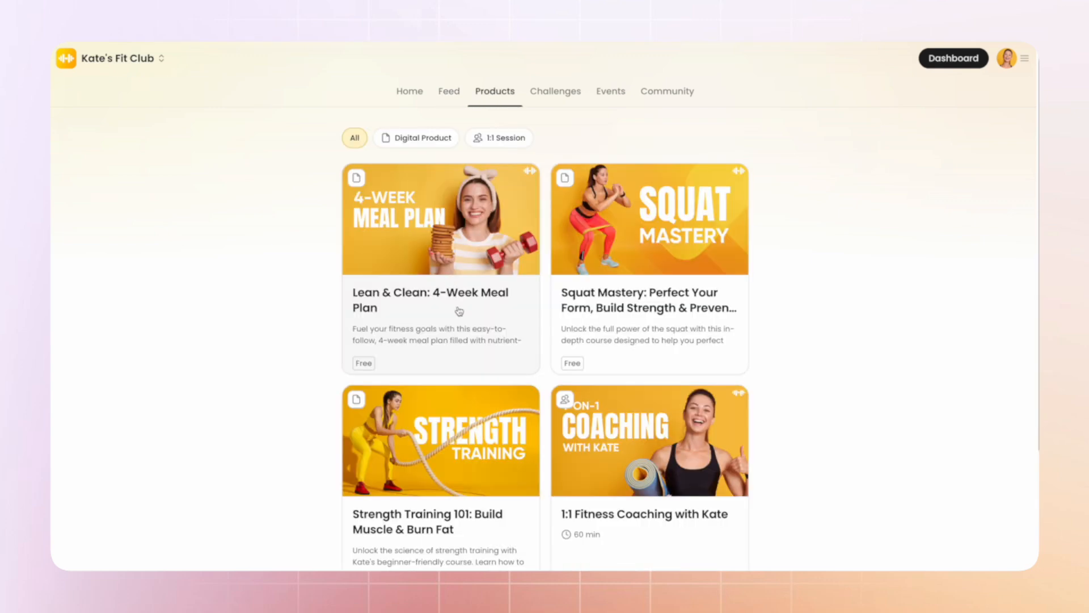
- View the community's past Events and its Challenges list
click(611, 91)
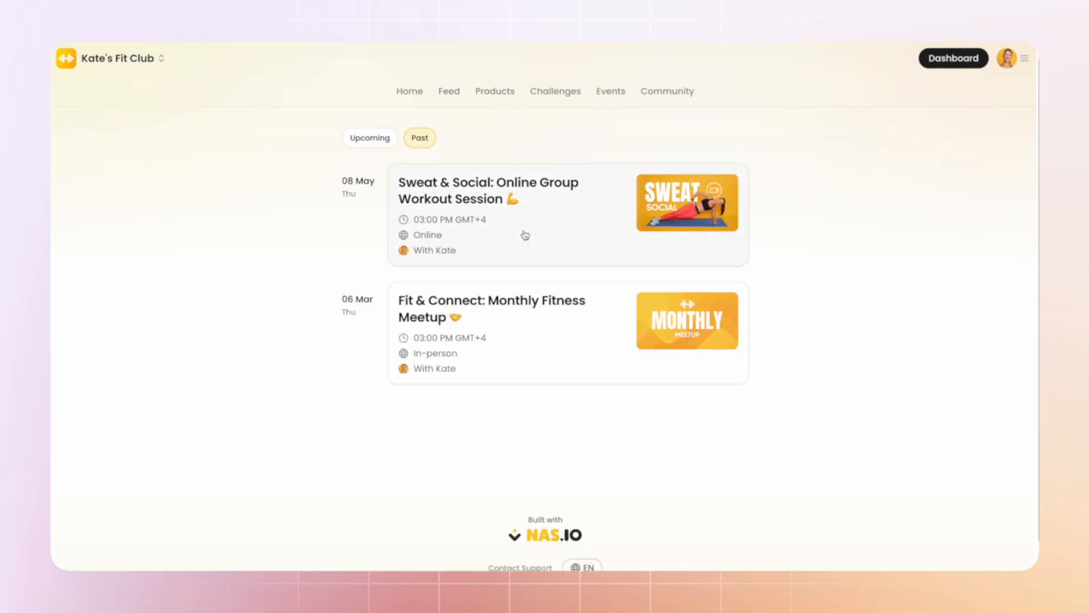
mouse_move(523, 446)
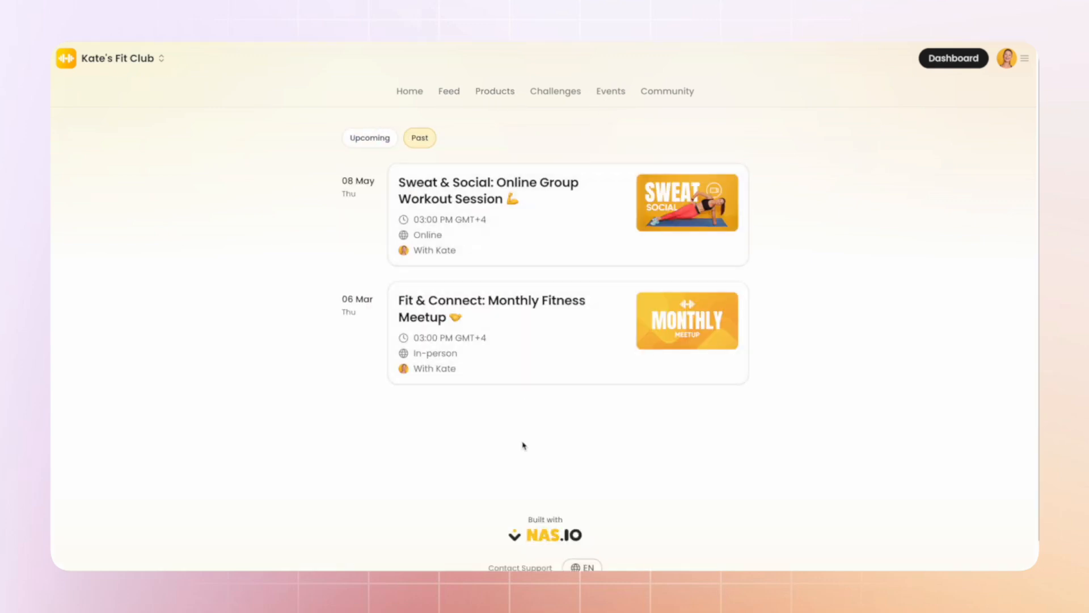
click(556, 91)
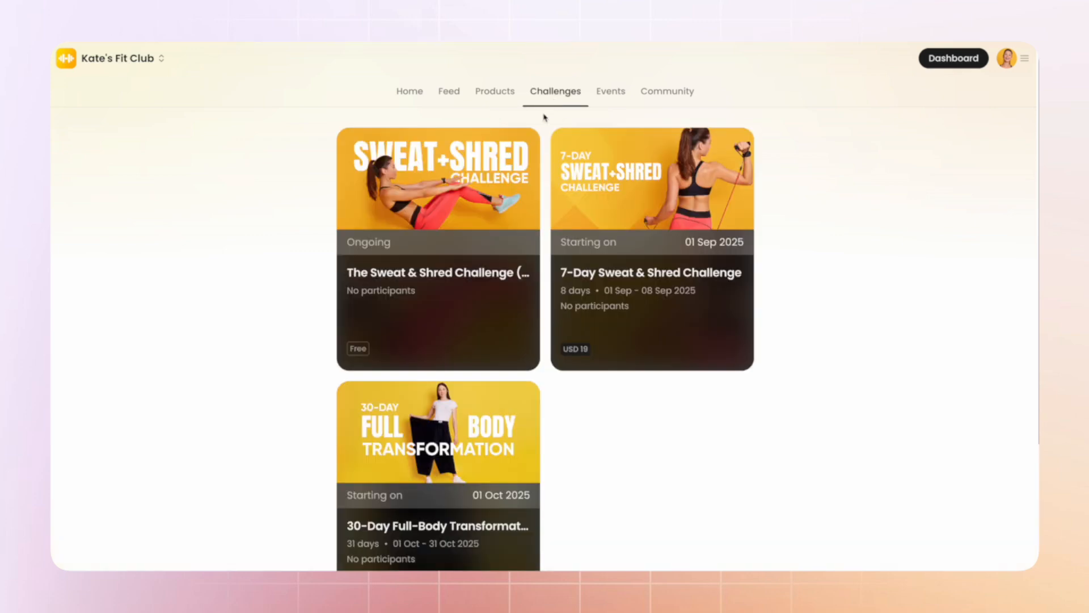
scroll(down, 3)
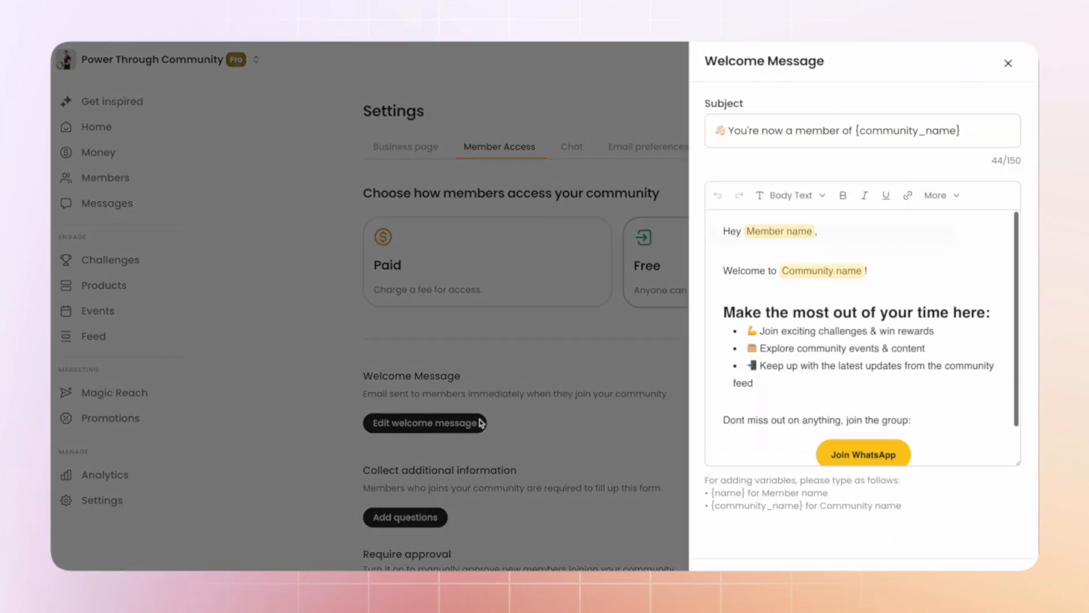
- Reach the Chat settings and start connecting an existing WhatsApp group via invite link
click(105, 474)
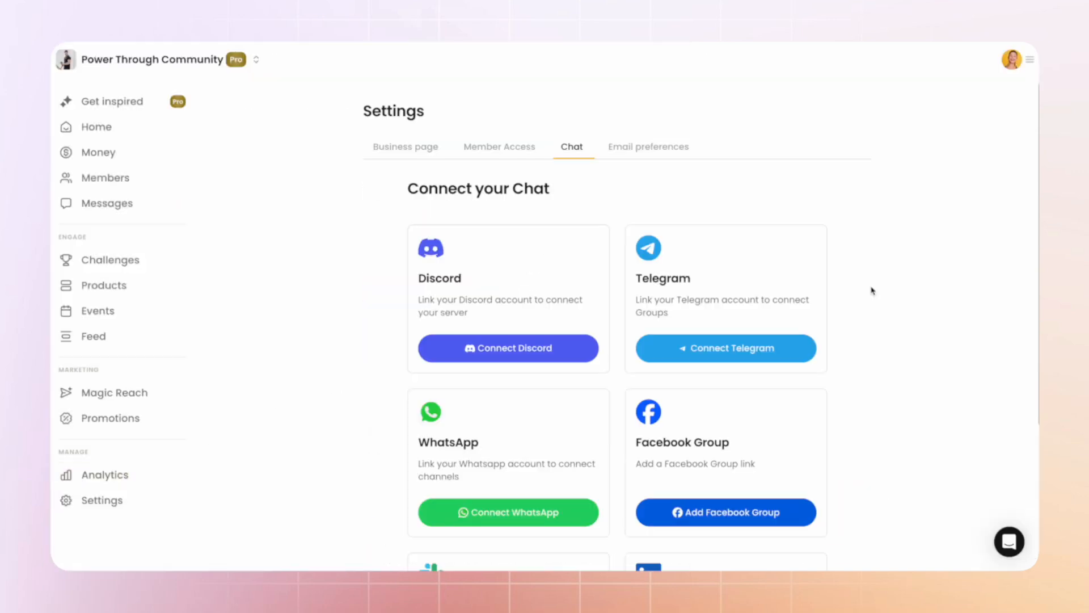
scroll(down, 3)
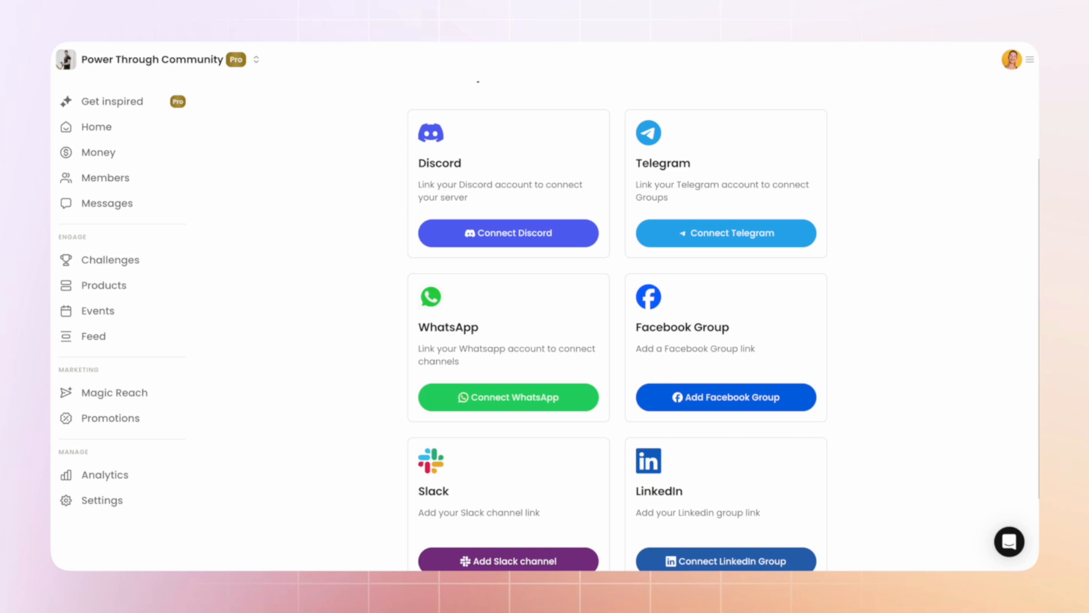
click(726, 233)
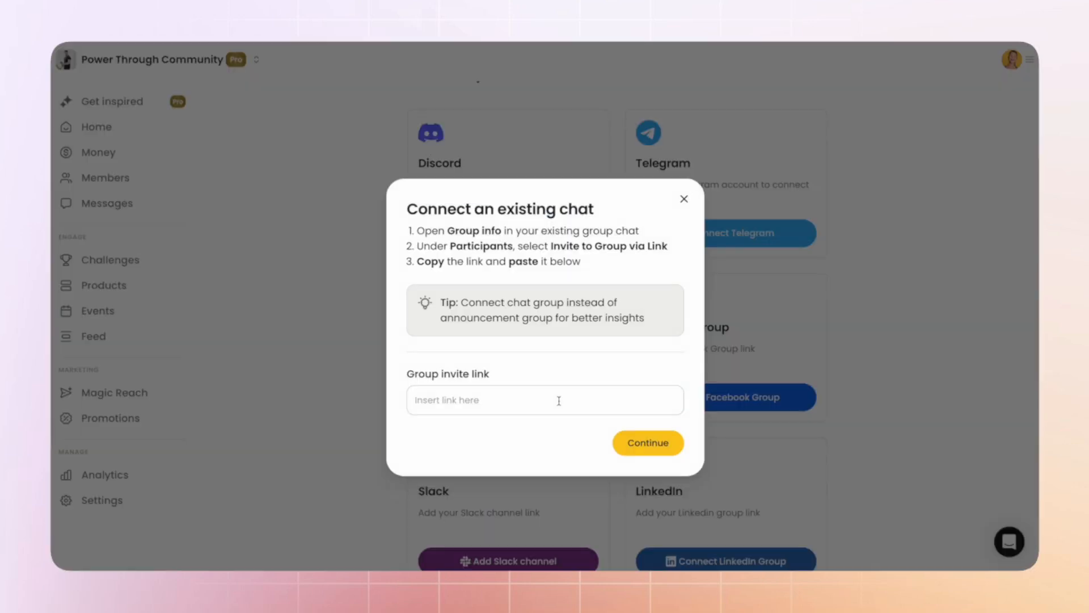
mouse_move(689, 219)
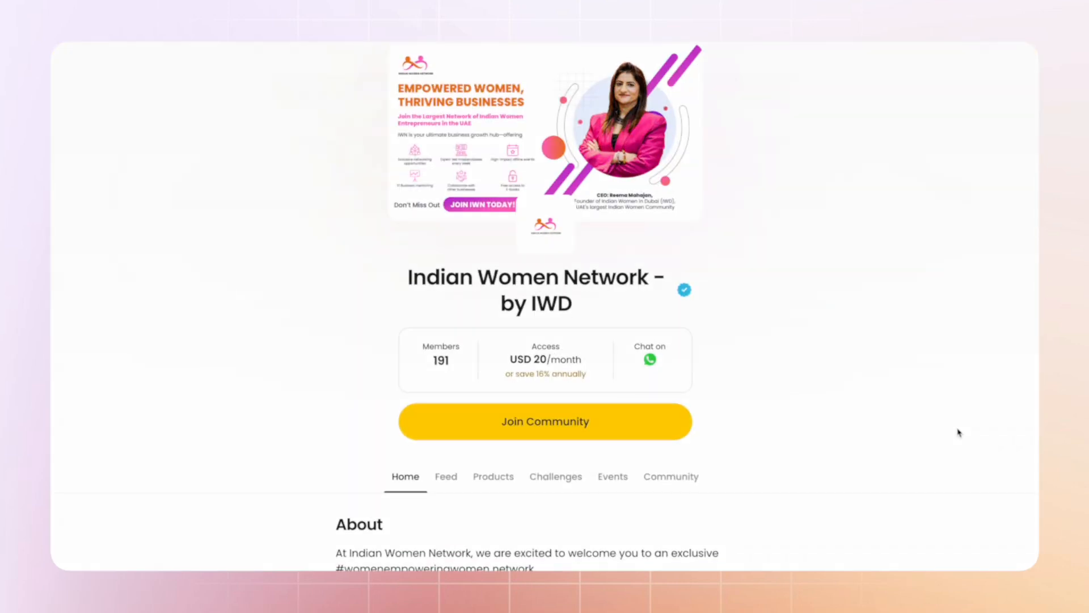
- Advance the Upcoming events carousel twice to the June and July in-person meetups
scroll(down, 3)
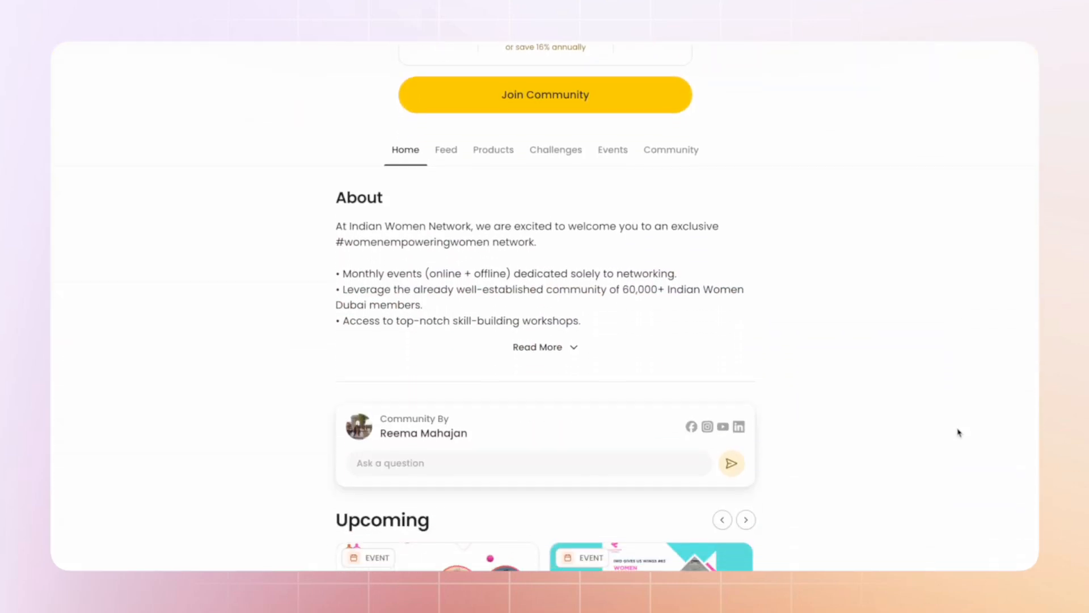
scroll(down, 3)
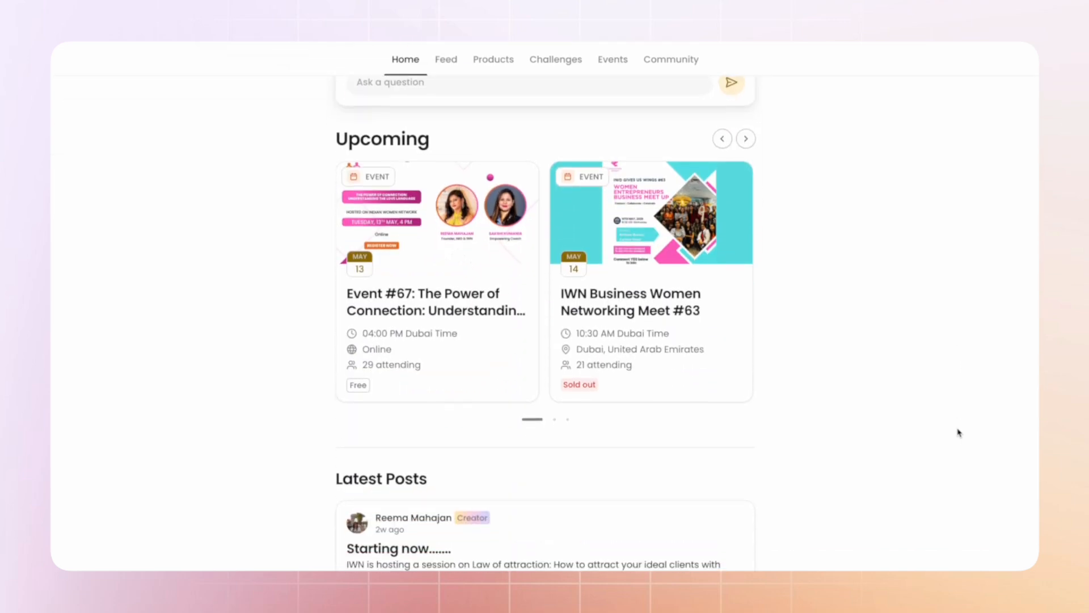
click(745, 138)
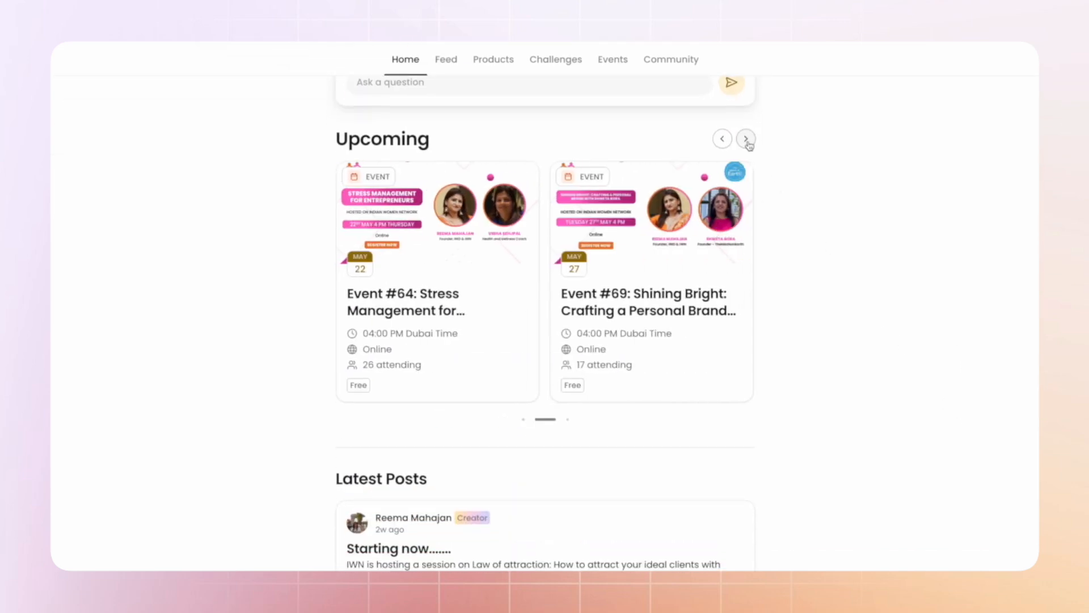
click(747, 137)
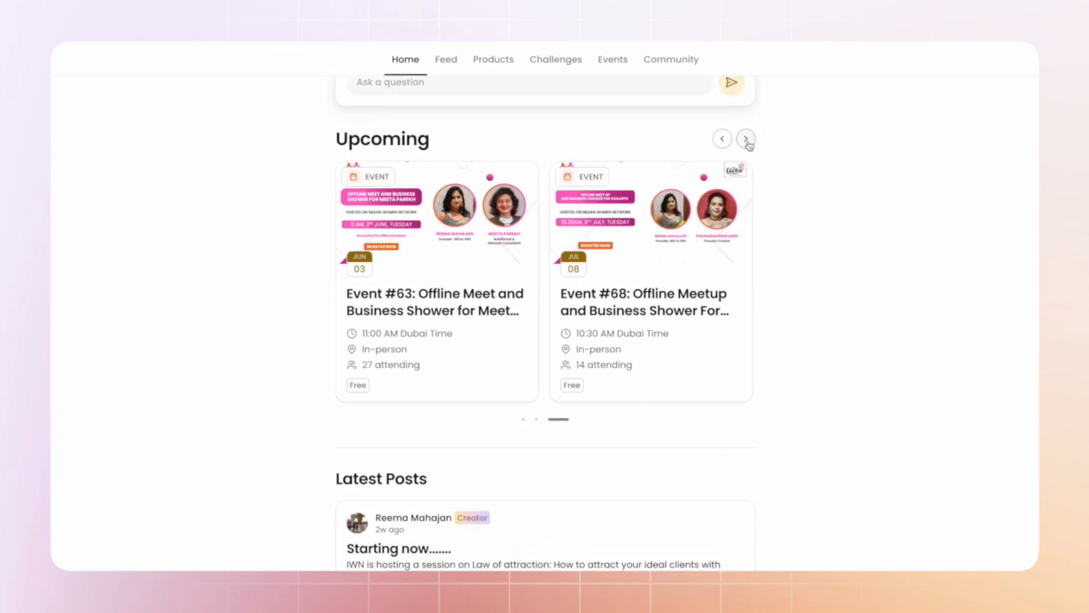